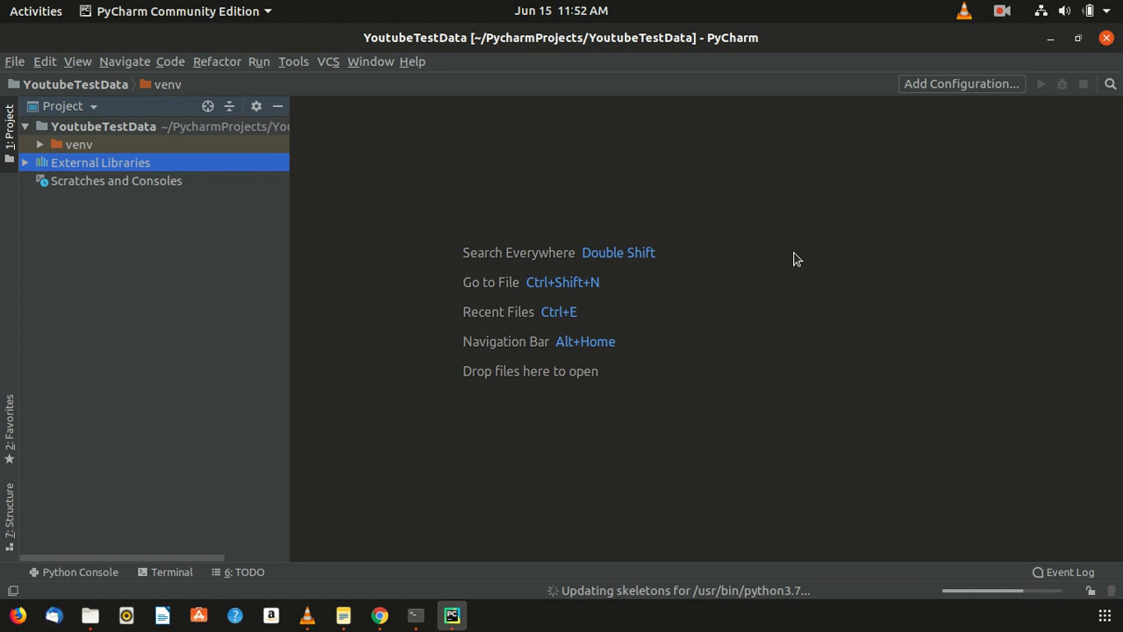
{"action": "mouse_move", "coordinate": [95, 184]}
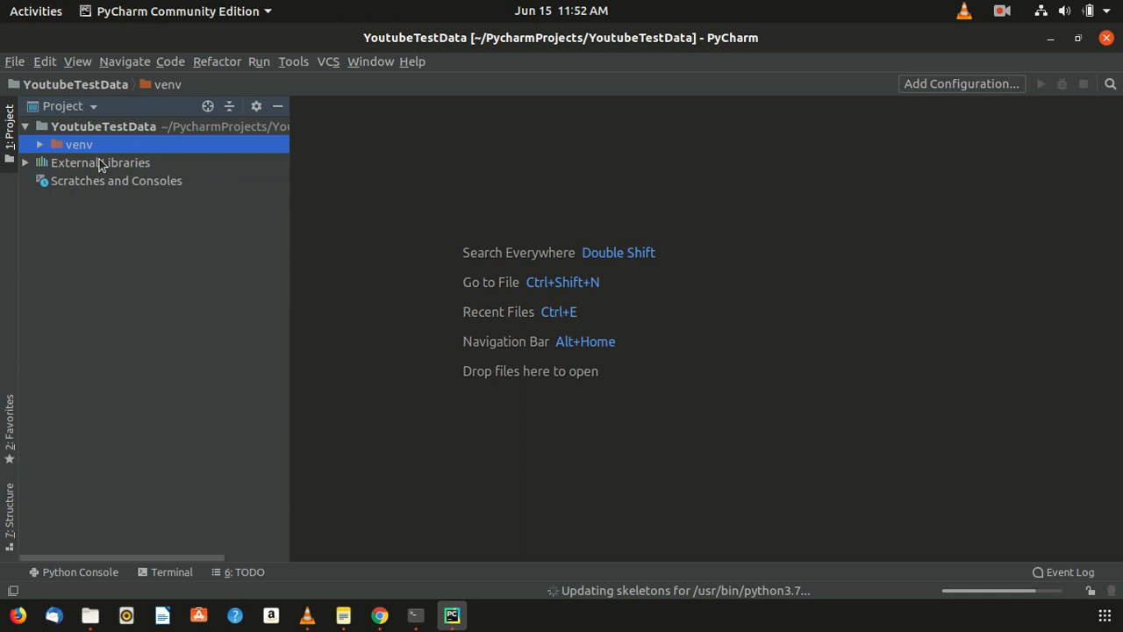
- Expand and select the venv folder in the YoutubeTestData project tree
{"action": "left_click", "coordinate": [100, 161]}
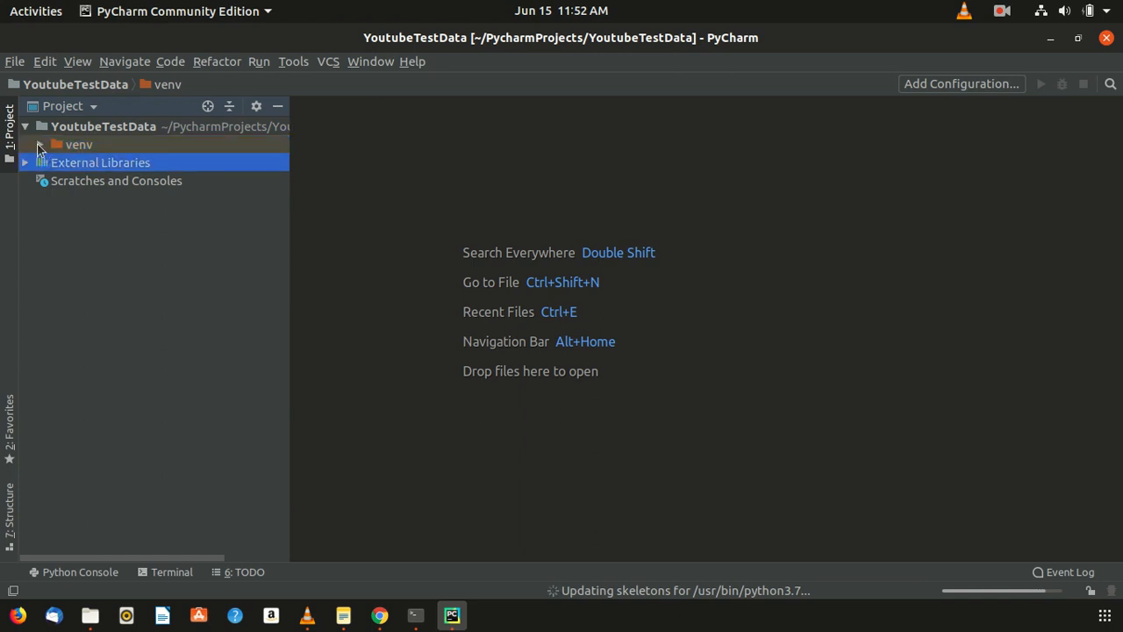
{"action": "left_click", "coordinate": [40, 144]}
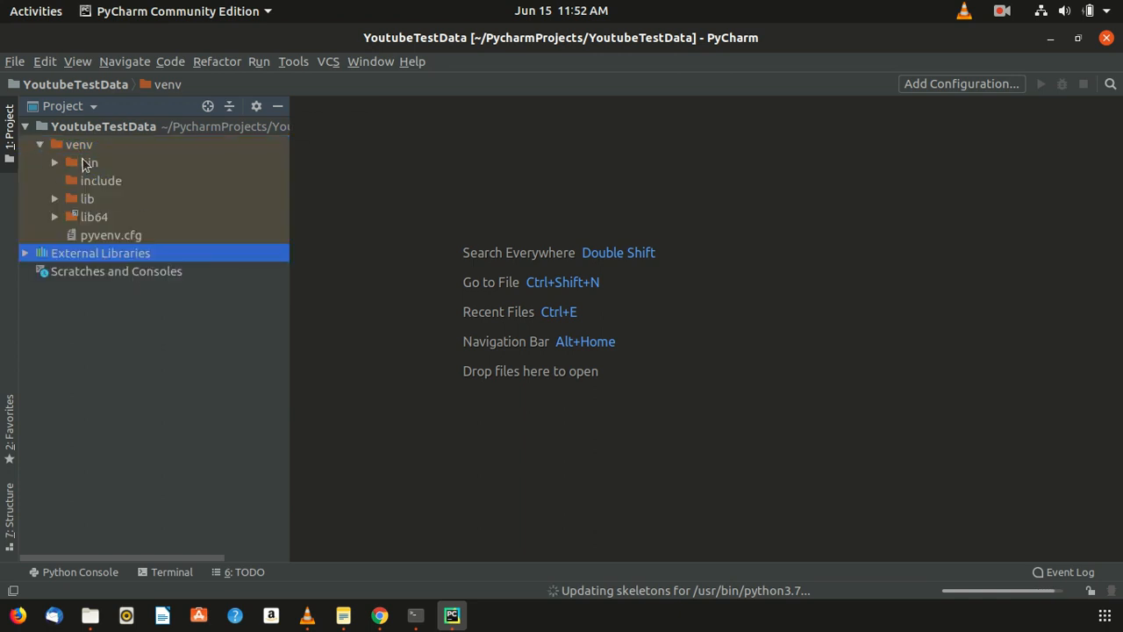
{"action": "left_click", "coordinate": [77, 144]}
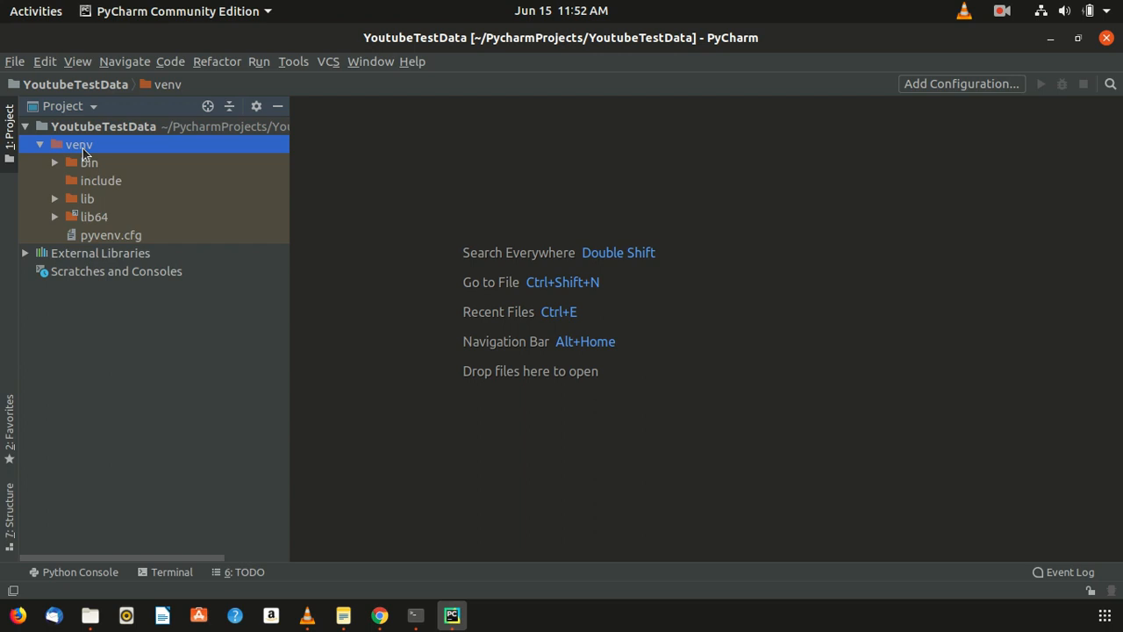
{"action": "right_click", "coordinate": [79, 144]}
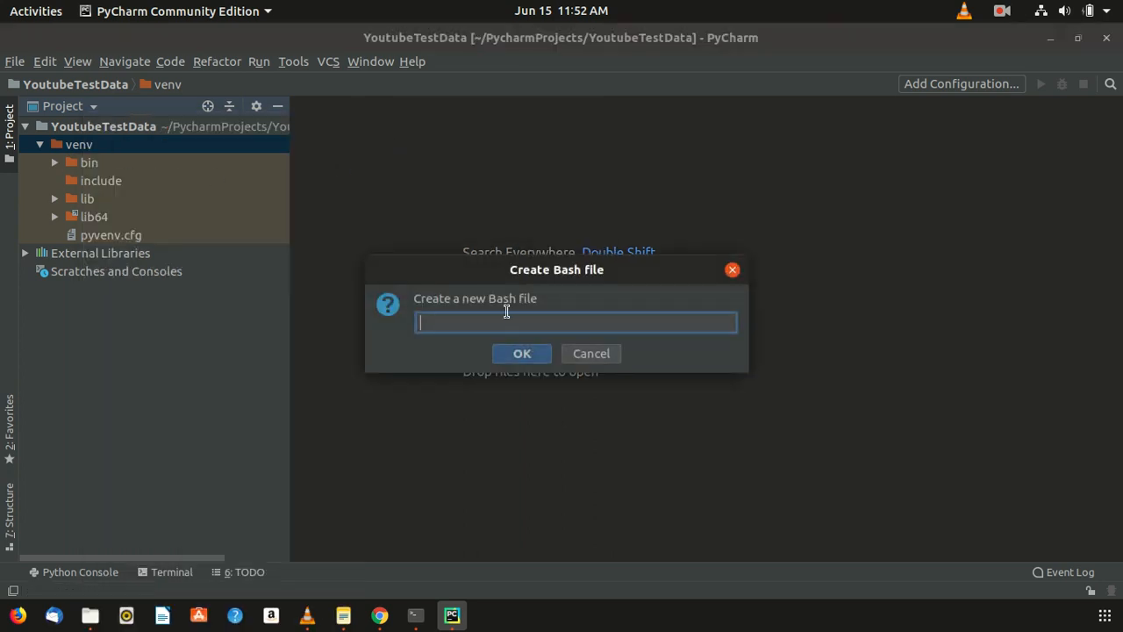
{"action": "left_click", "coordinate": [590, 353]}
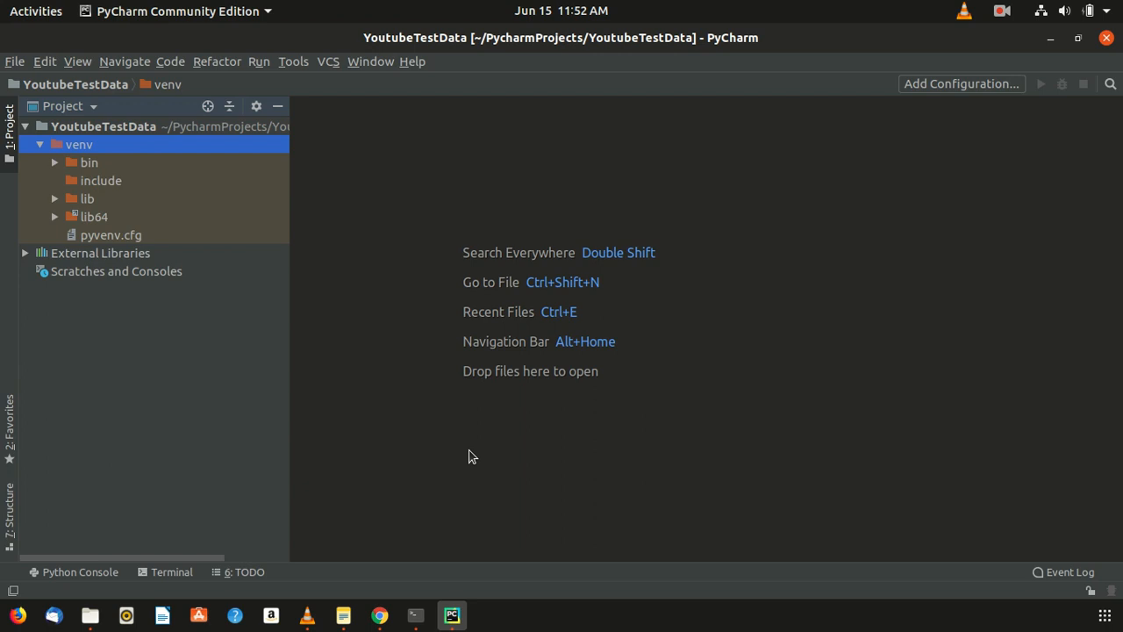
{"action": "mouse_move", "coordinate": [103, 149]}
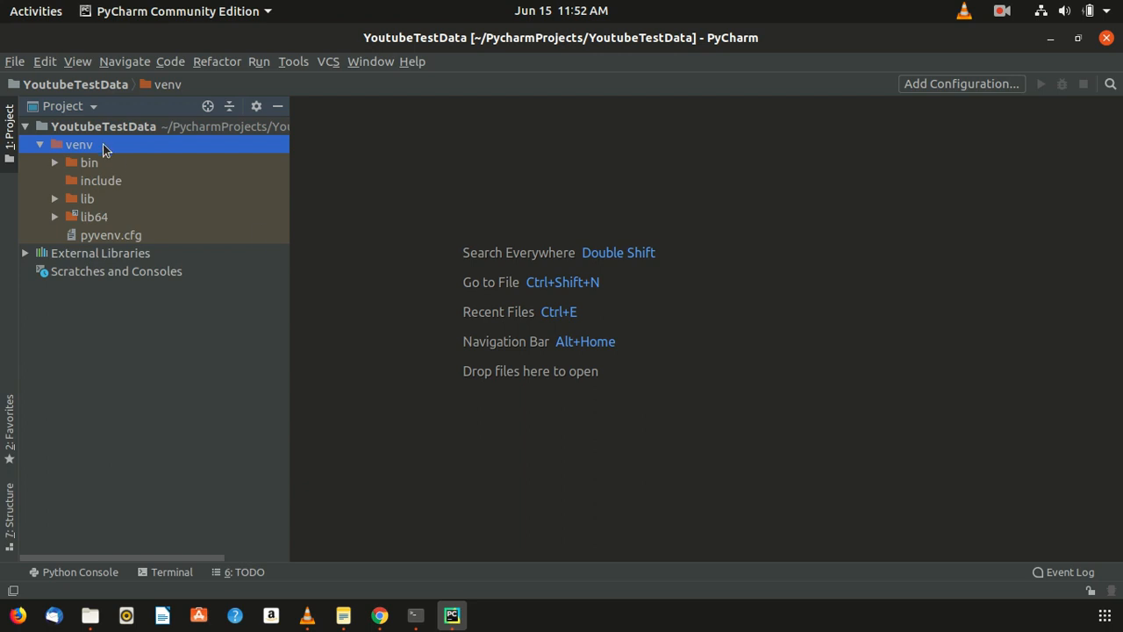
- Delete the venv directory from the project and confirm the deletion
{"action": "right_click", "coordinate": [77, 144]}
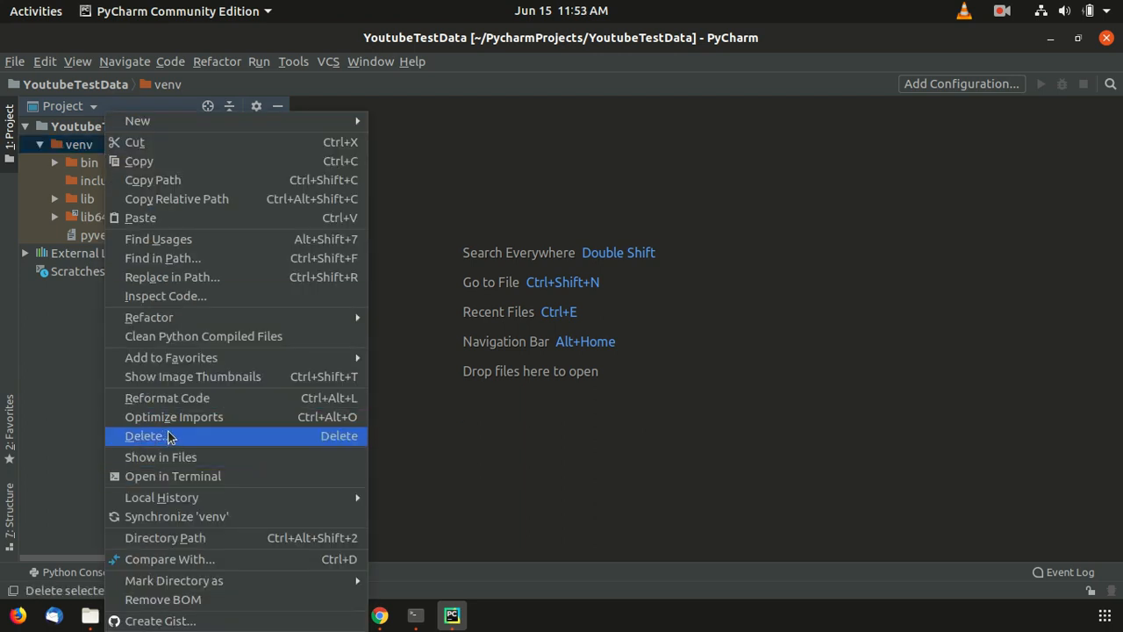
{"action": "left_click", "coordinate": [144, 436]}
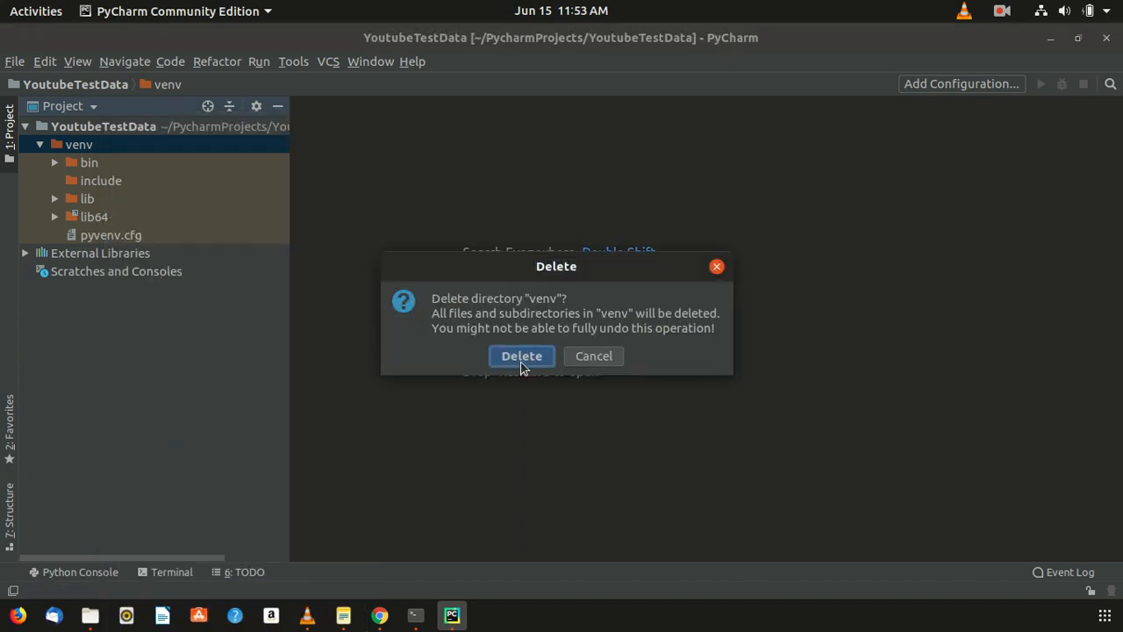
{"action": "left_click", "coordinate": [521, 354]}
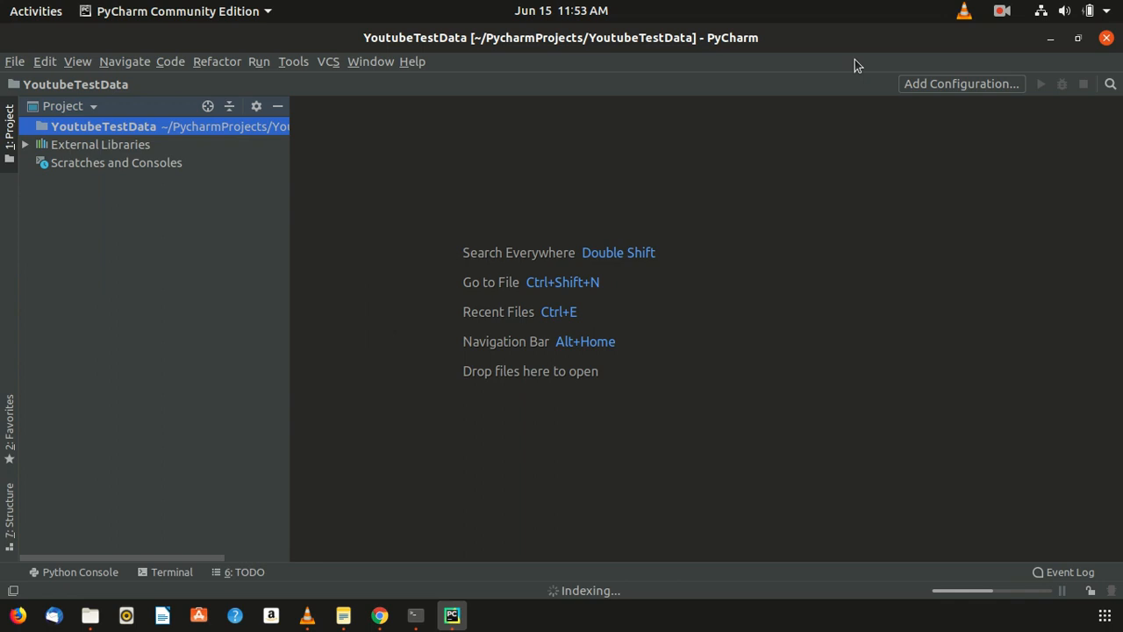
{"action": "mouse_move", "coordinate": [983, 96]}
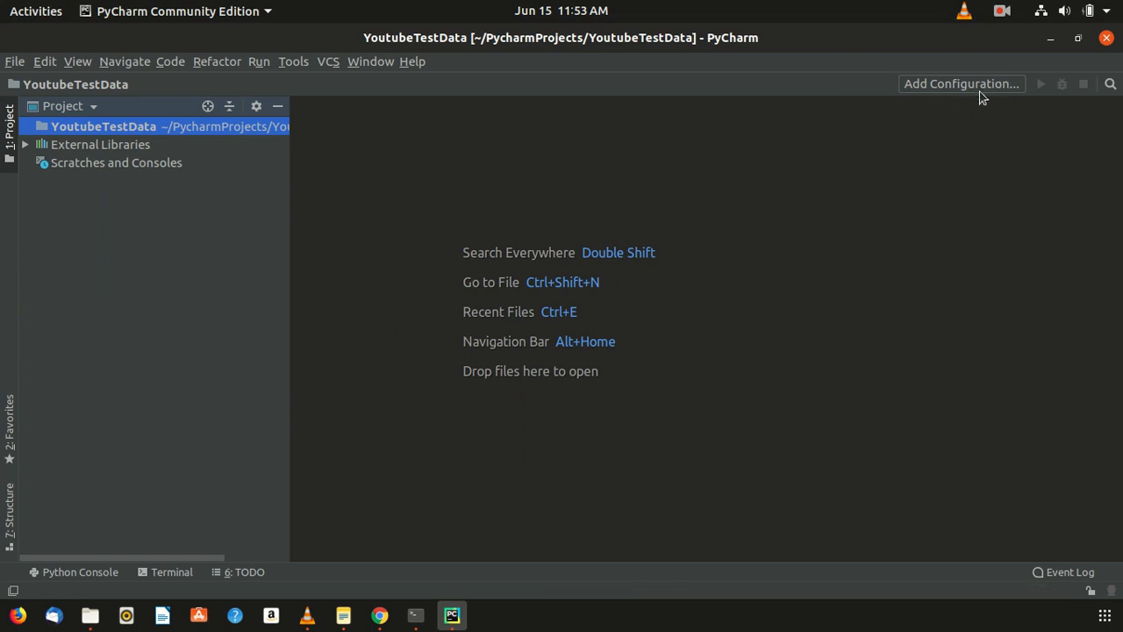
{"action": "mouse_move", "coordinate": [14, 62]}
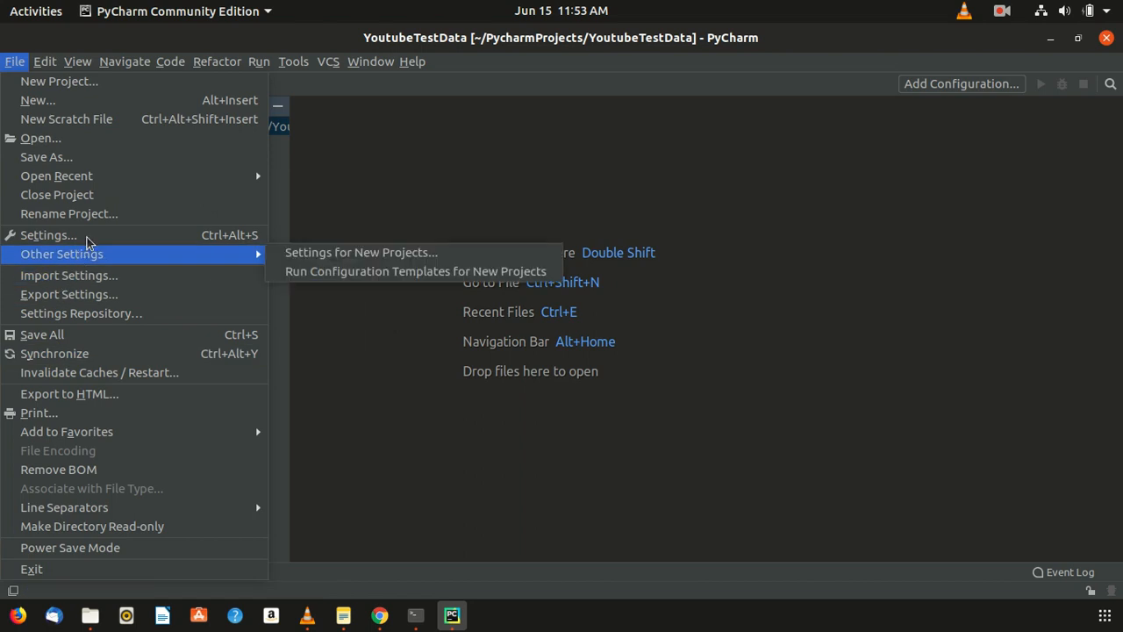
- Reach Project Interpreter settings and show all configured Python interpreters
{"action": "left_click", "coordinate": [49, 235]}
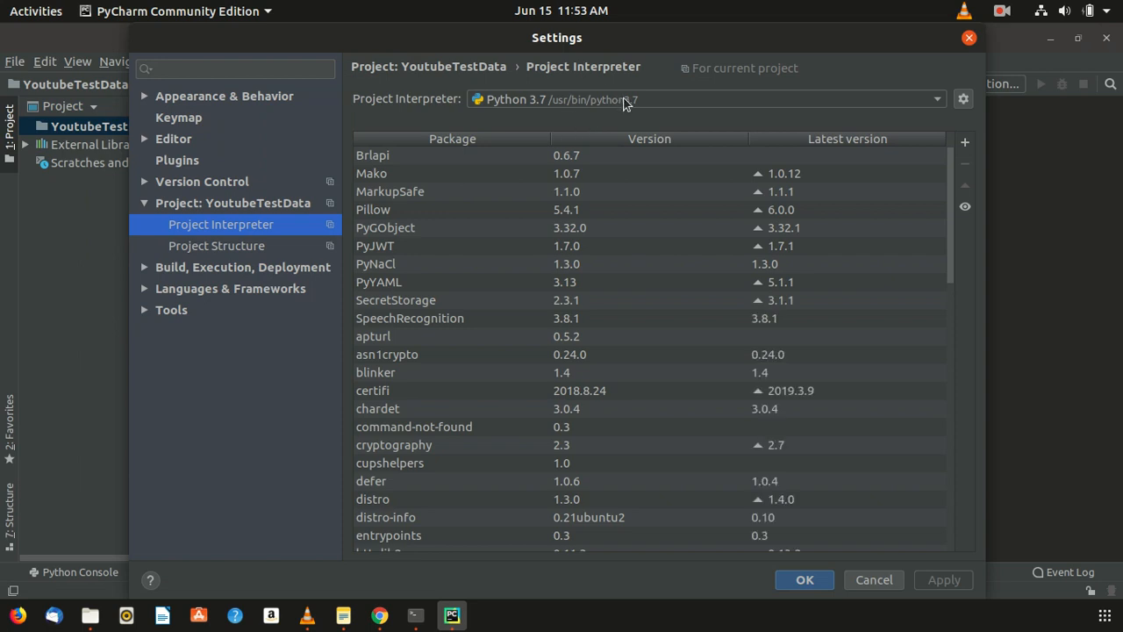
{"action": "mouse_move", "coordinate": [565, 128]}
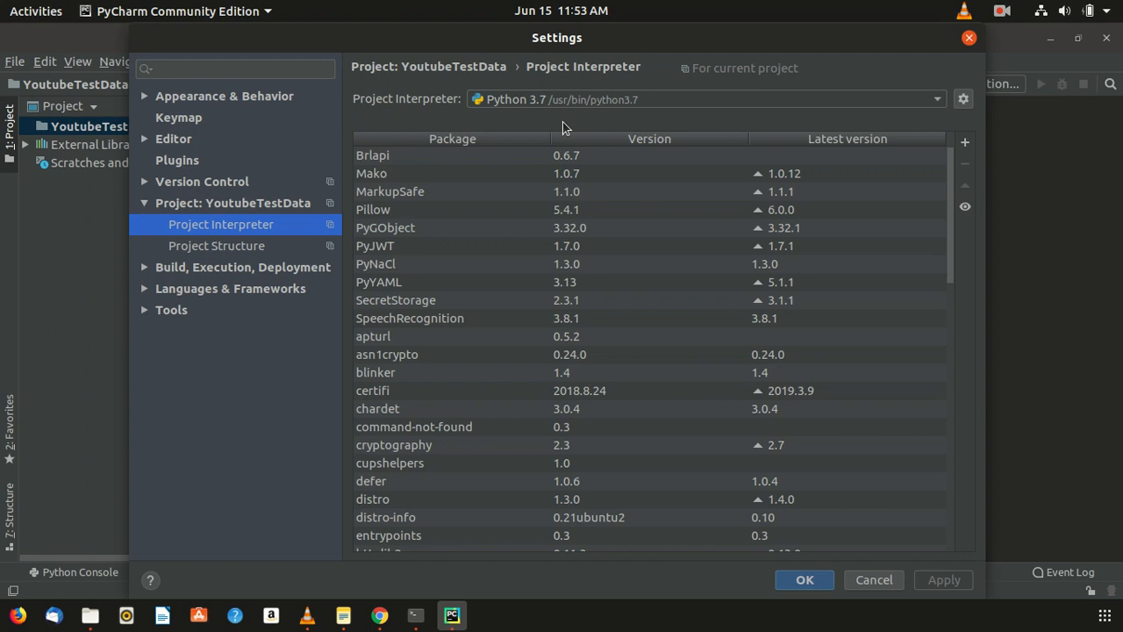
{"action": "mouse_move", "coordinate": [969, 107]}
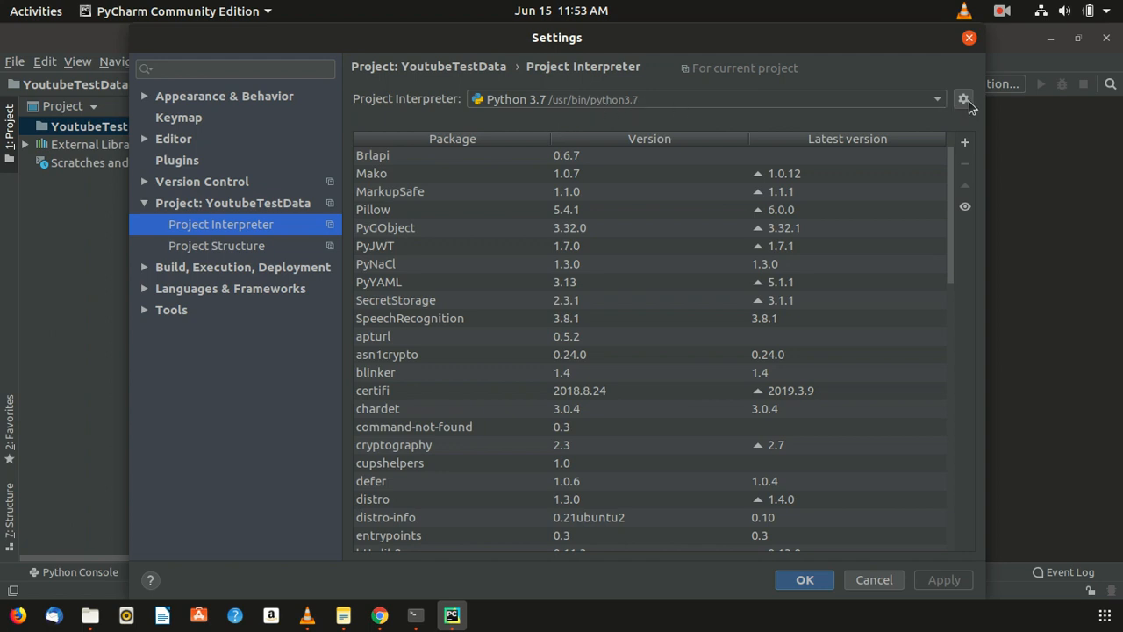
{"action": "left_click", "coordinate": [964, 99]}
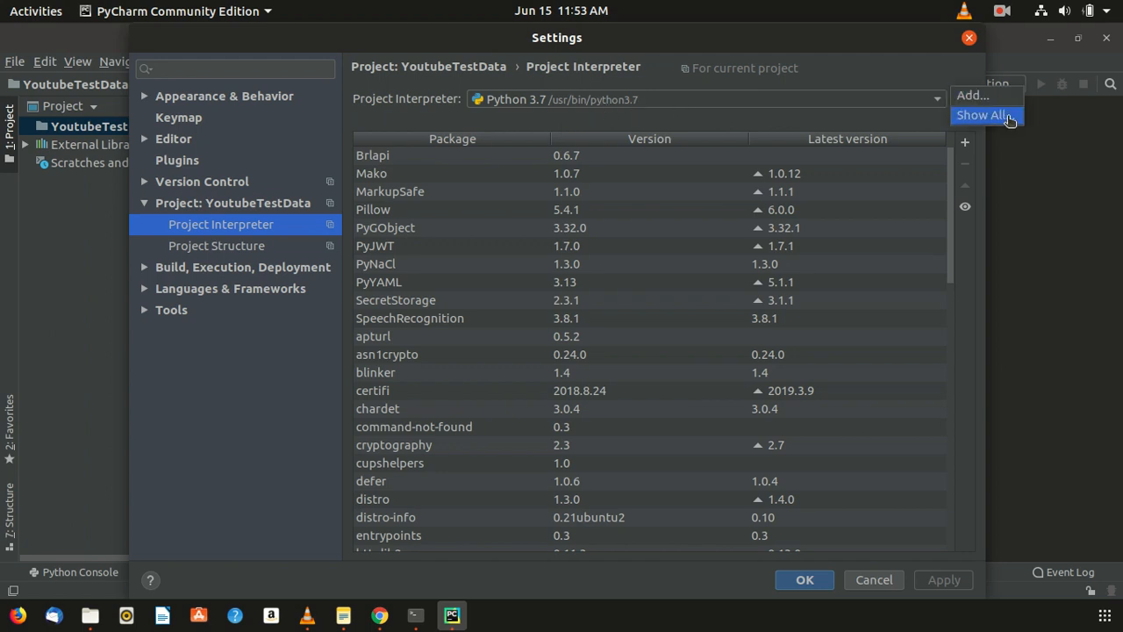
{"action": "left_click", "coordinate": [962, 98]}
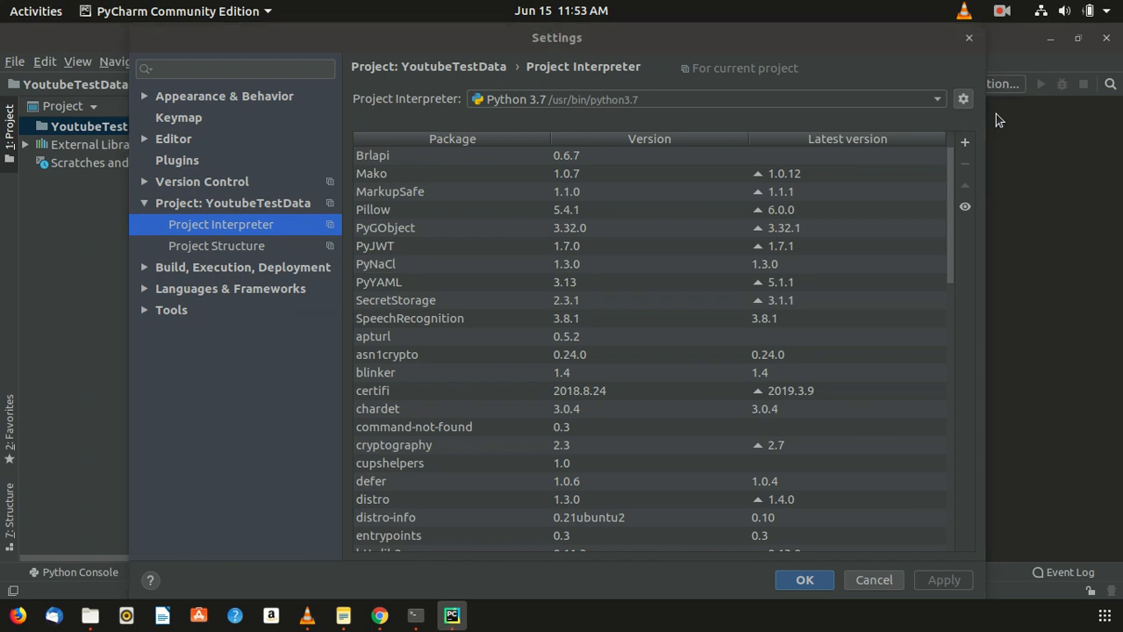
- Add /usr/bin/python3 as a System Interpreter for the project
{"action": "left_click", "coordinate": [962, 98]}
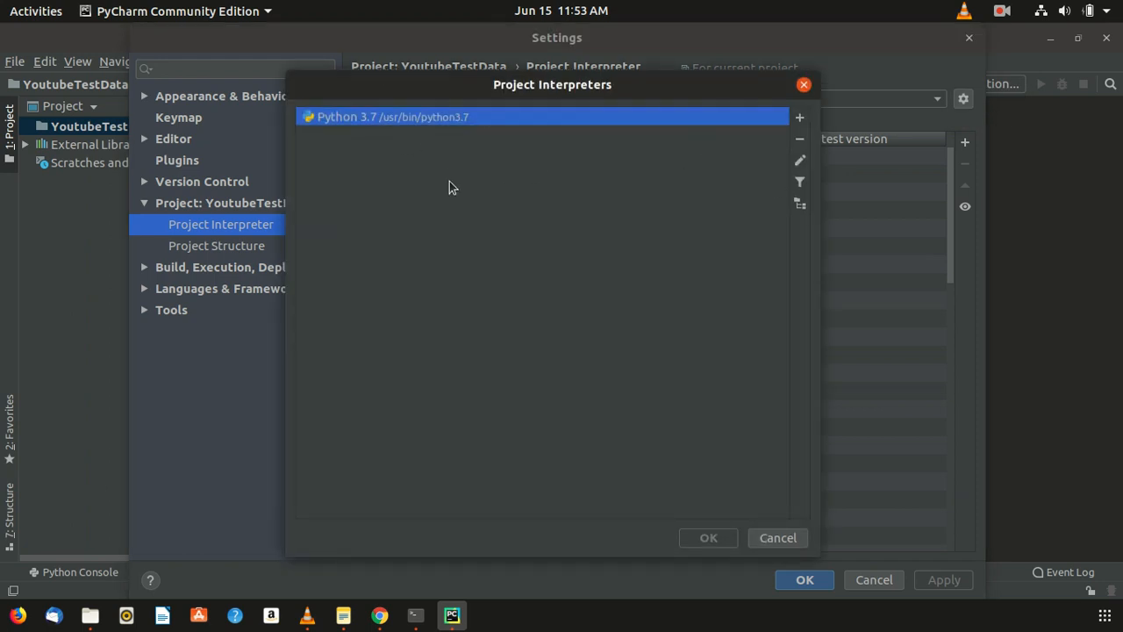
{"action": "mouse_move", "coordinate": [751, 116]}
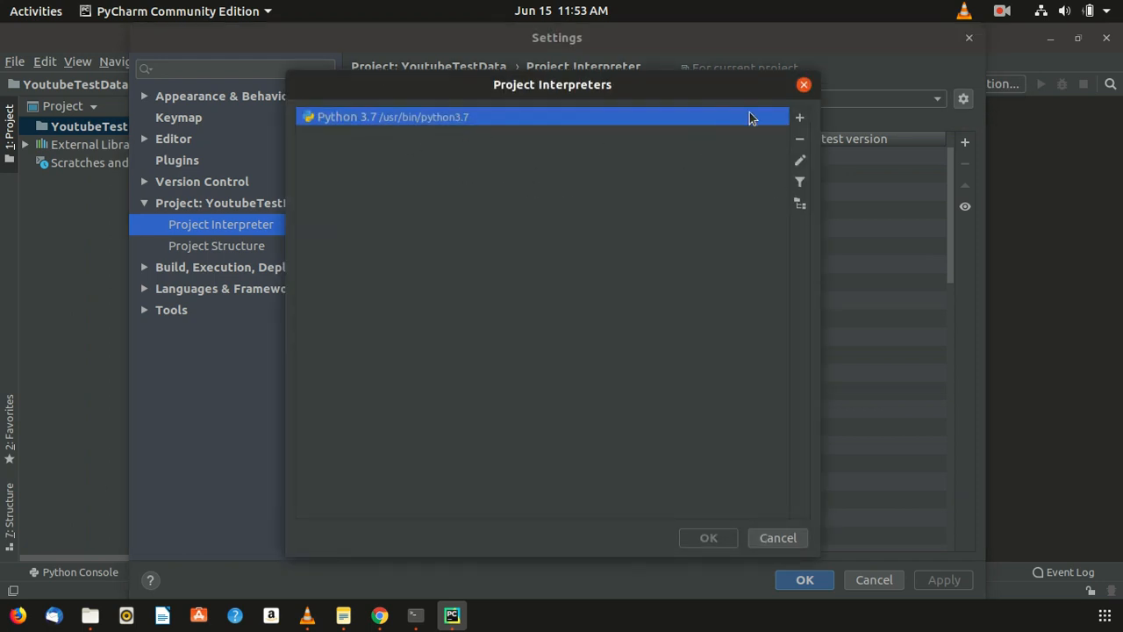
{"action": "left_click", "coordinate": [799, 116]}
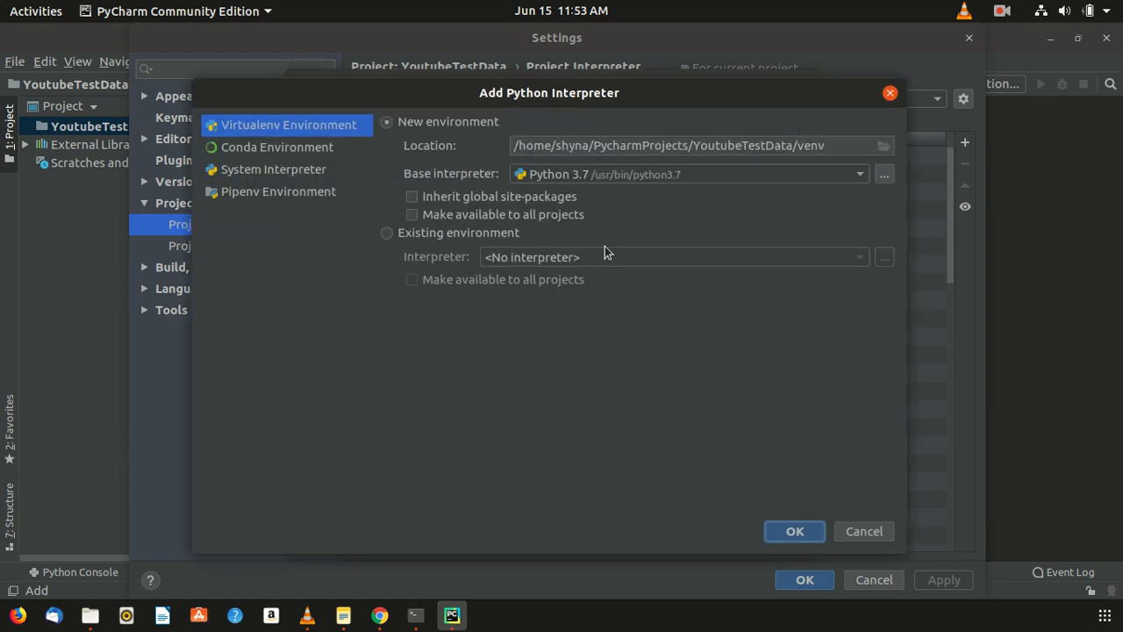
{"action": "left_click", "coordinate": [274, 168]}
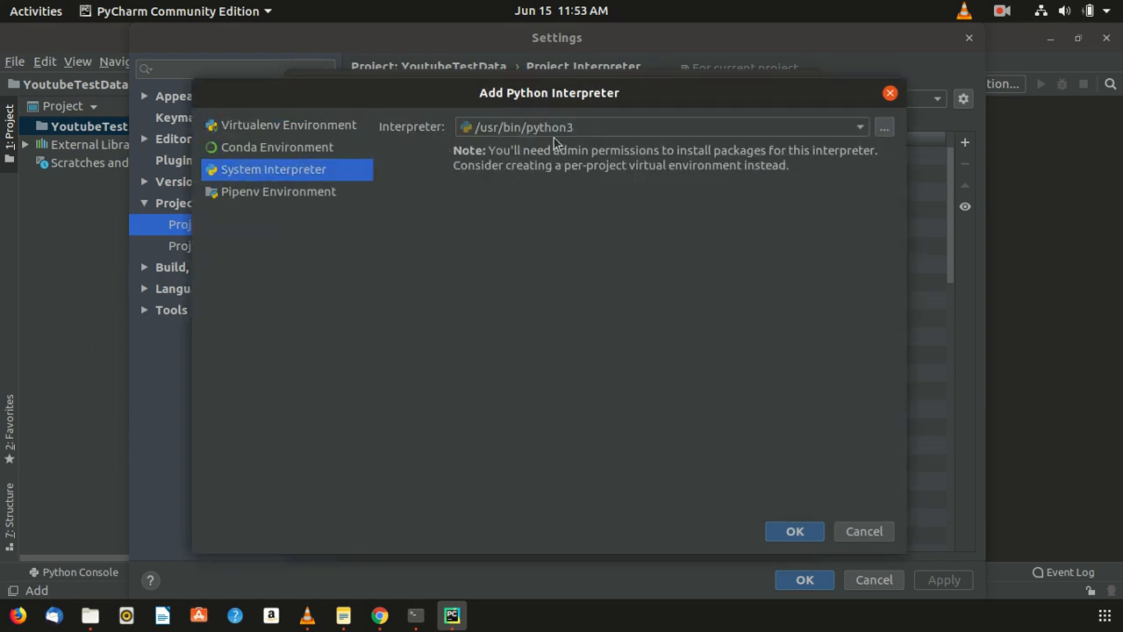
{"action": "left_click", "coordinate": [858, 126]}
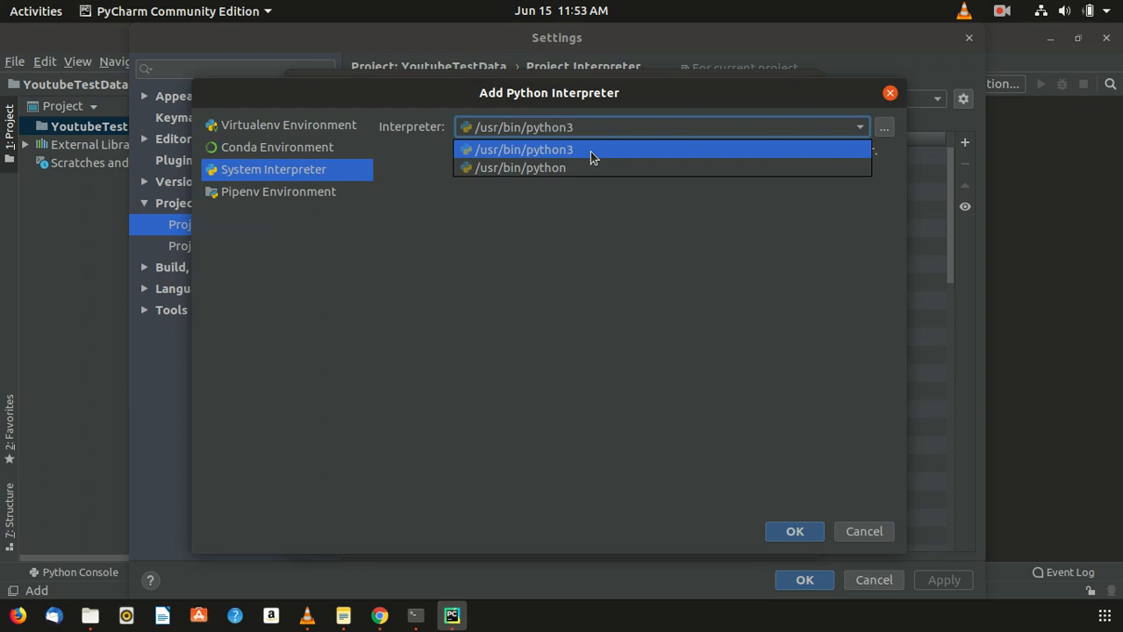
{"action": "left_click", "coordinate": [523, 149]}
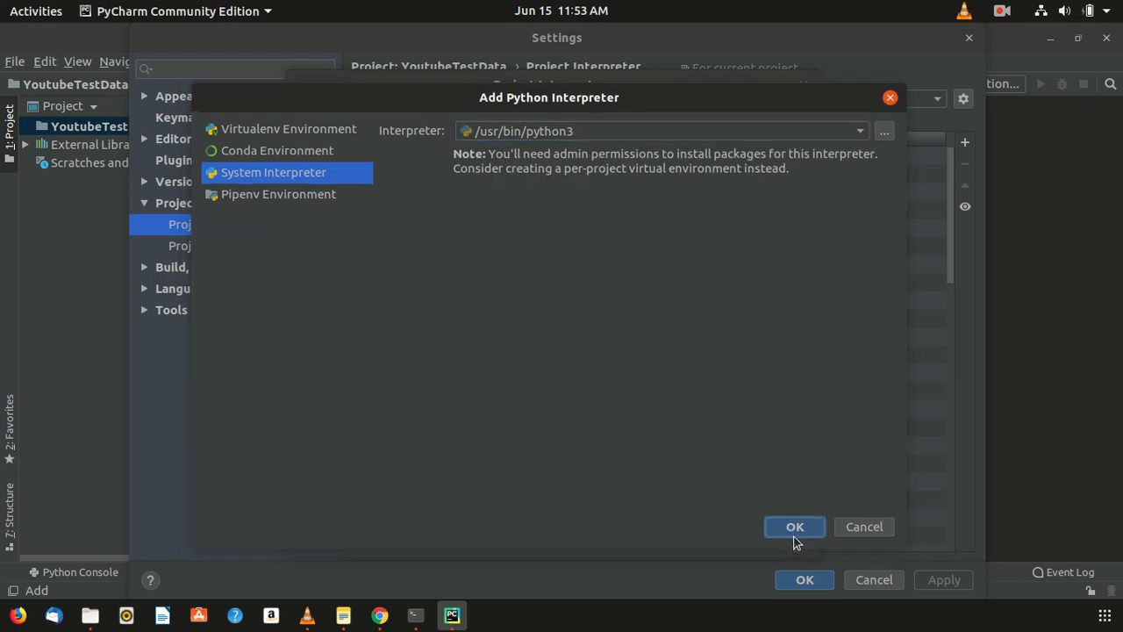
{"action": "left_click", "coordinate": [793, 527]}
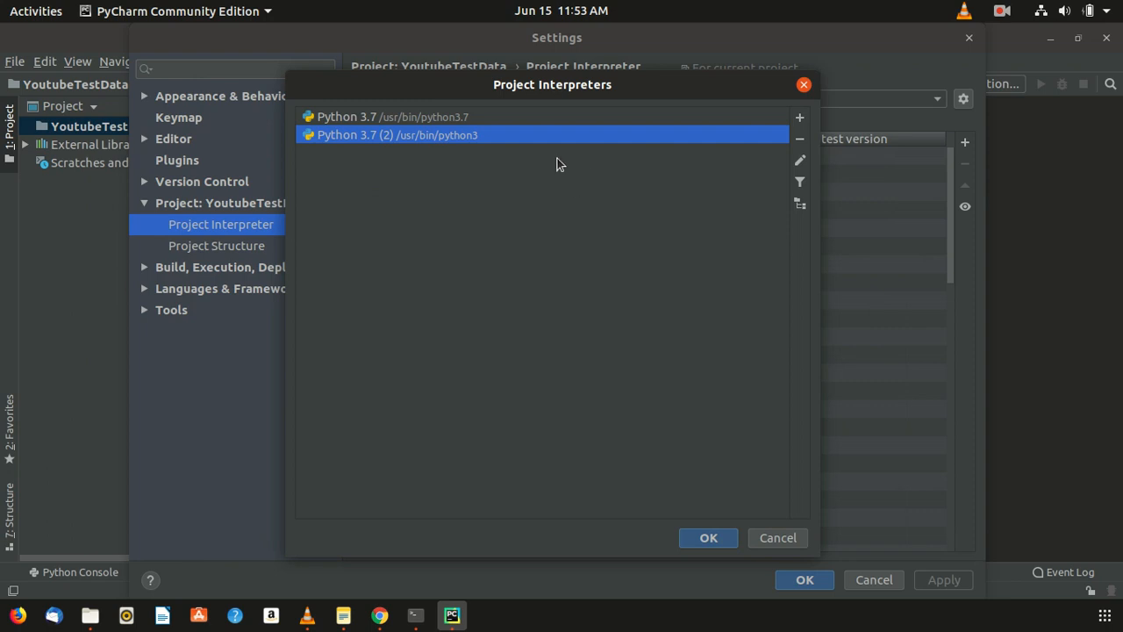
{"action": "mouse_move", "coordinate": [382, 141]}
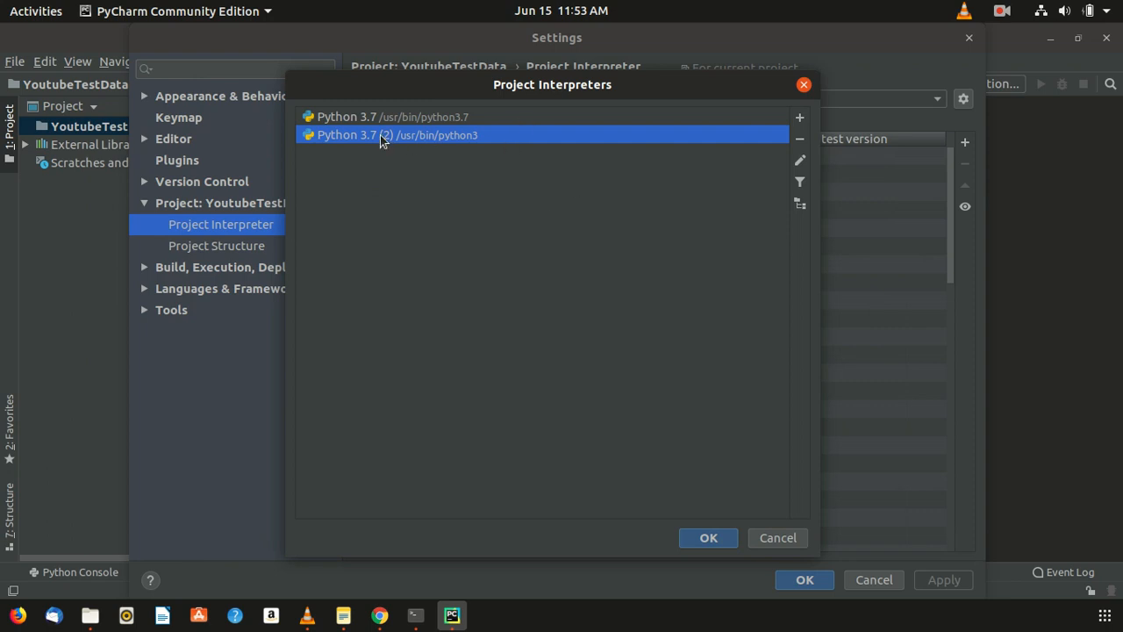
{"action": "mouse_move", "coordinate": [799, 139]}
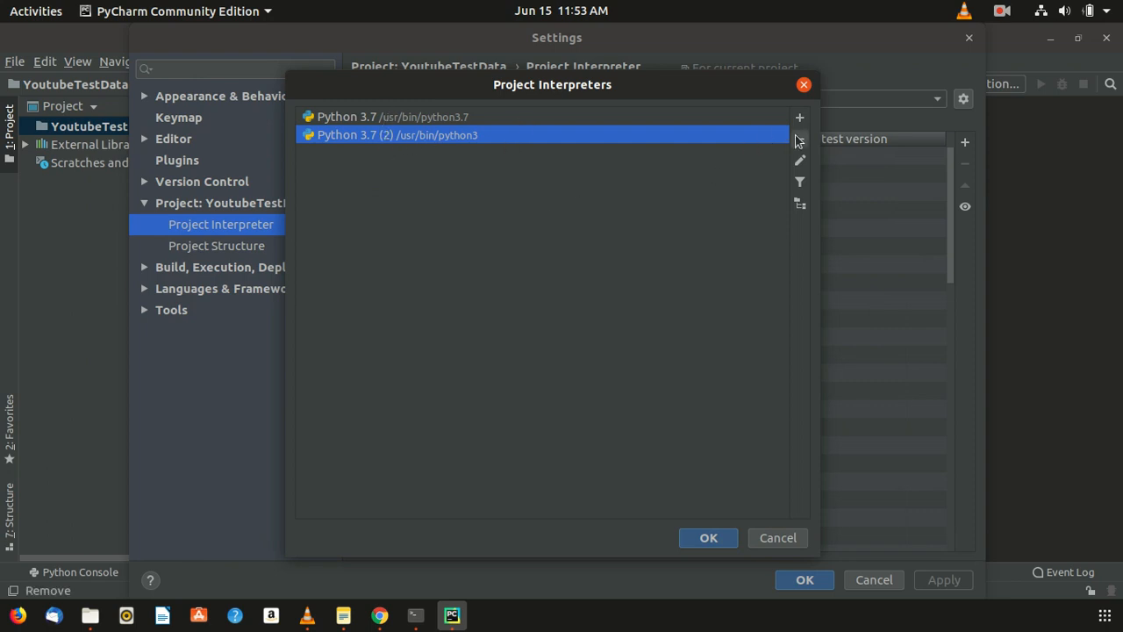
- Remove the duplicate Python 3.7 (2) entry from Project Interpreters
{"action": "left_click", "coordinate": [798, 138]}
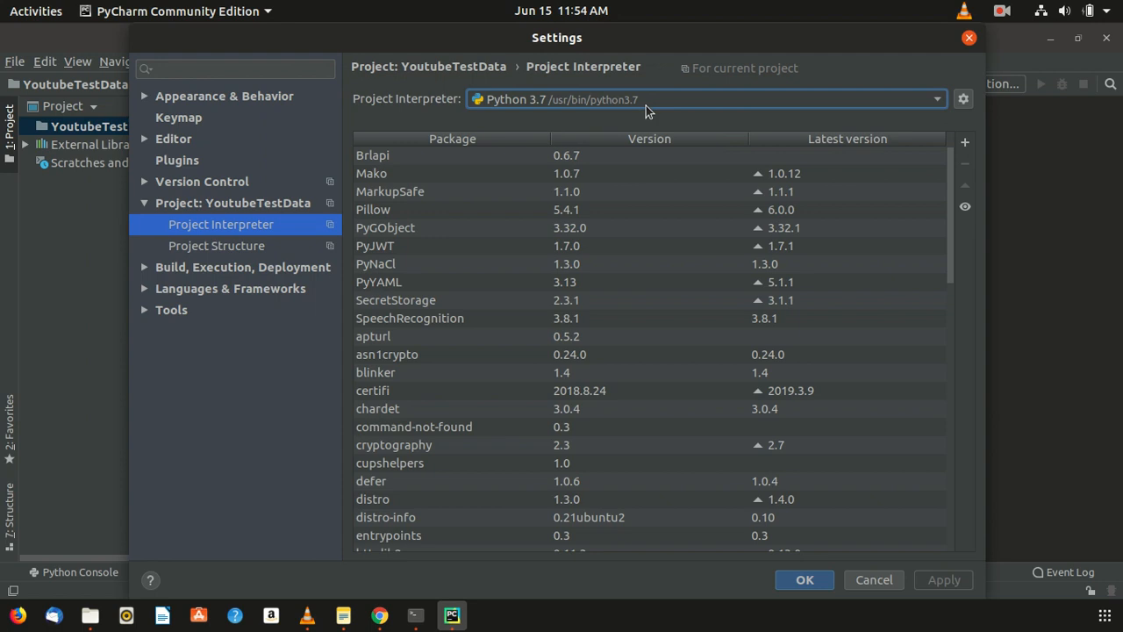
{"action": "mouse_move", "coordinate": [948, 246]}
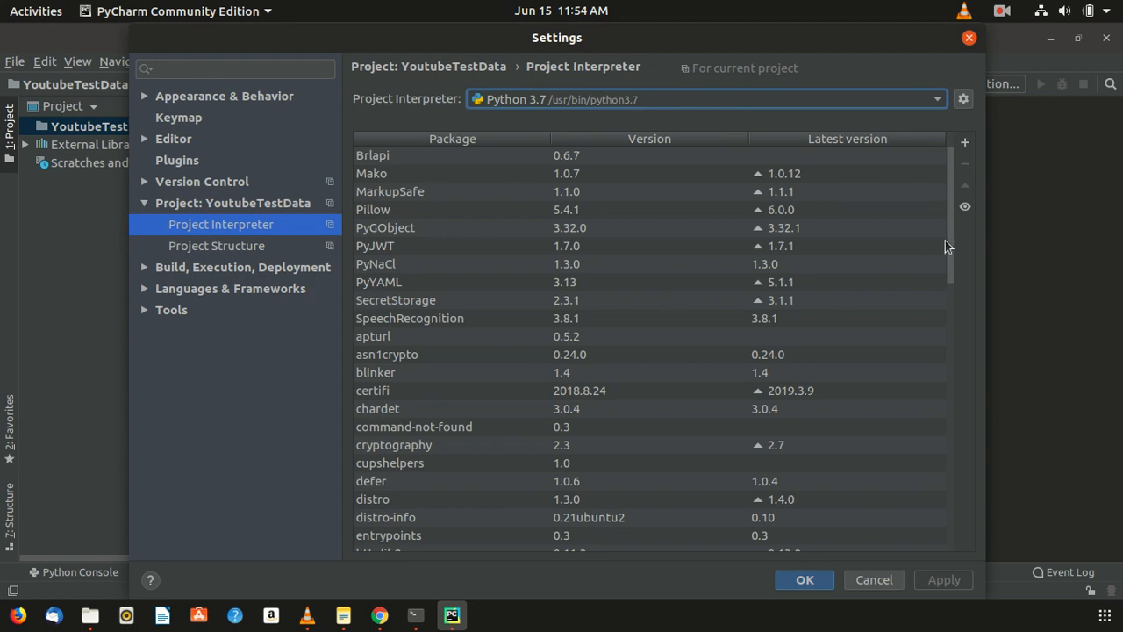
{"action": "scroll", "scroll_direction": "down", "scroll_amount": 3}
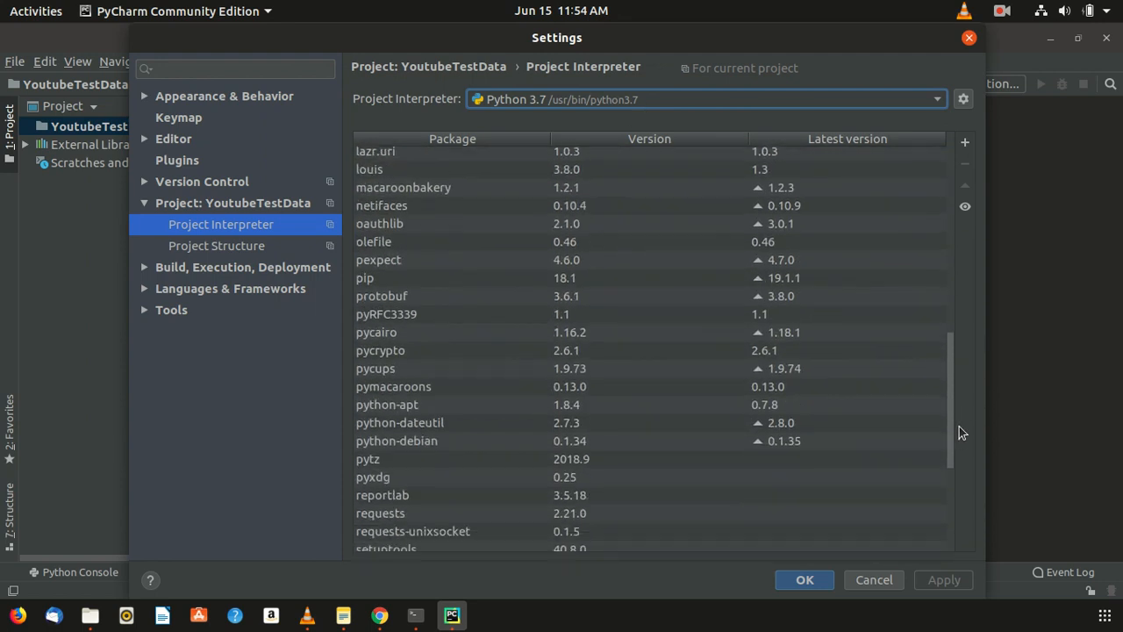
{"action": "scroll", "scroll_direction": "down", "scroll_amount": 3}
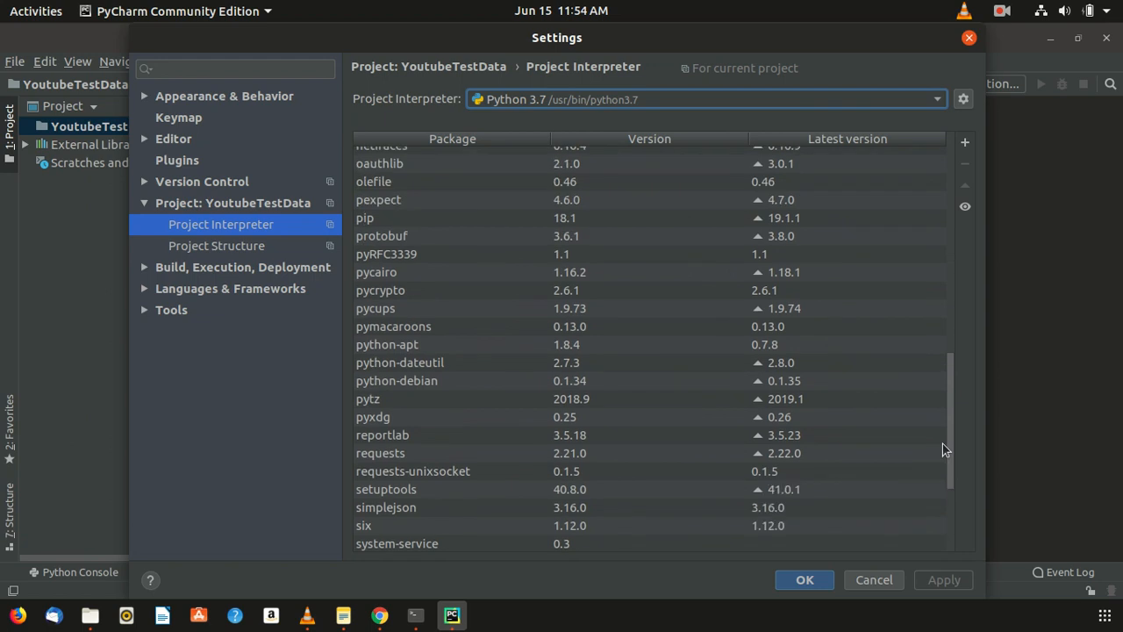
{"action": "scroll", "scroll_direction": "down", "scroll_amount": 3}
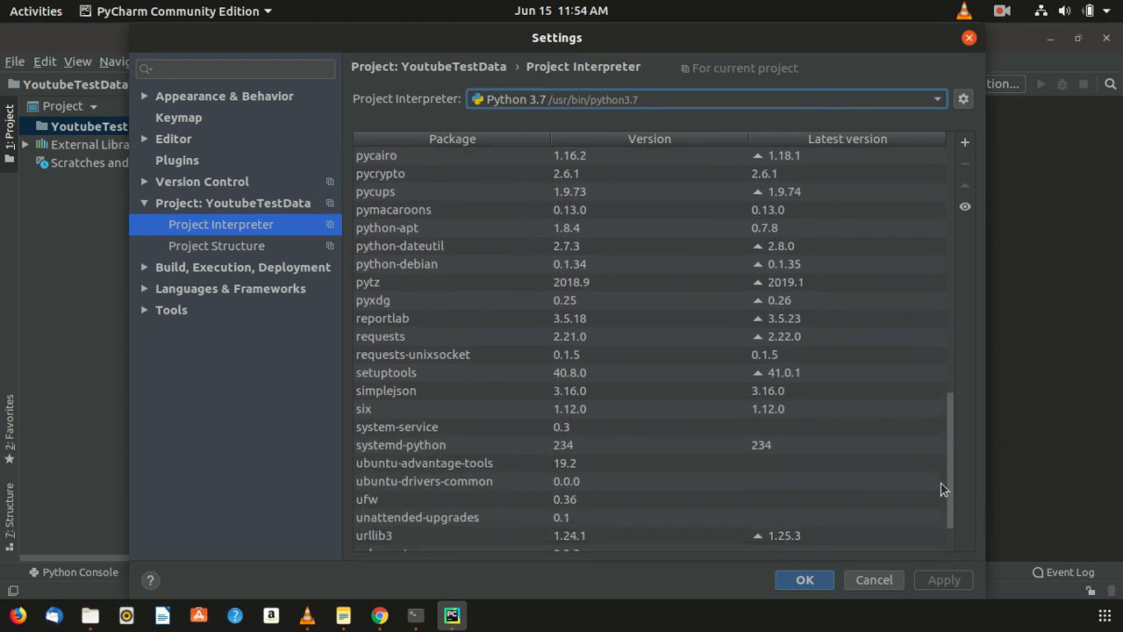
{"action": "scroll", "scroll_direction": "up", "scroll_amount": 3}
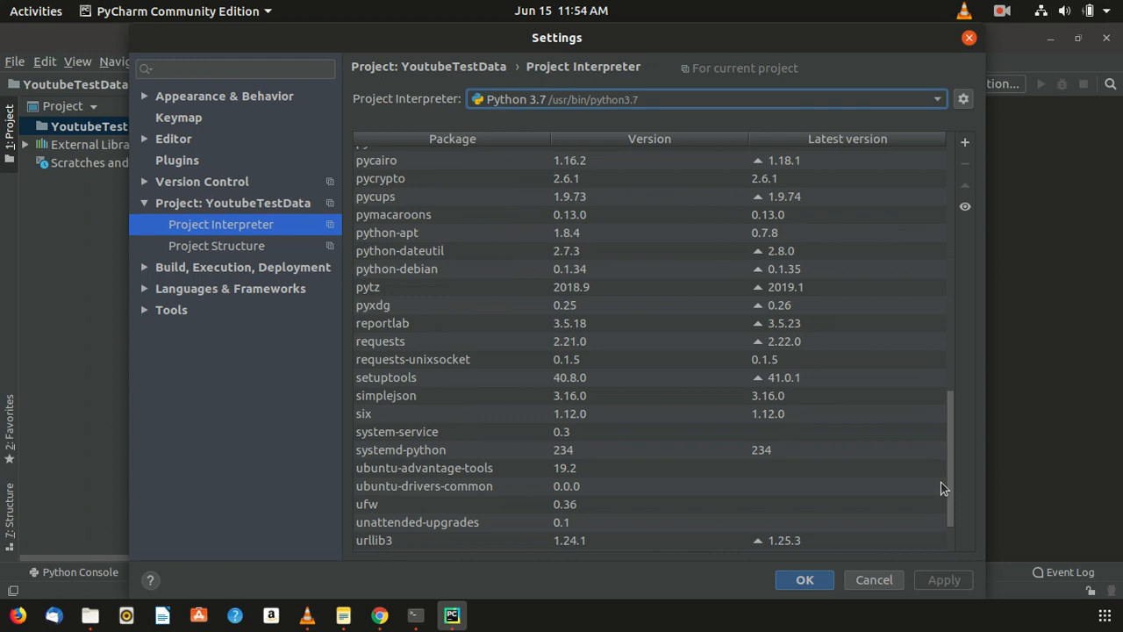
{"action": "scroll", "scroll_direction": "up", "scroll_amount": 3}
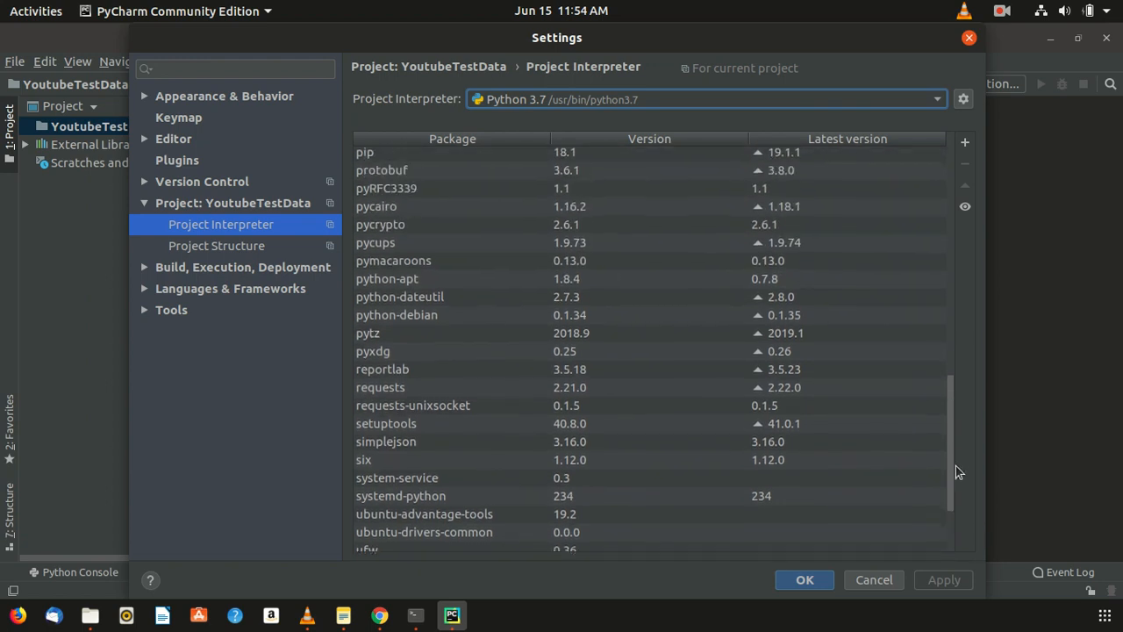
{"action": "scroll", "scroll_direction": "down", "scroll_amount": 3}
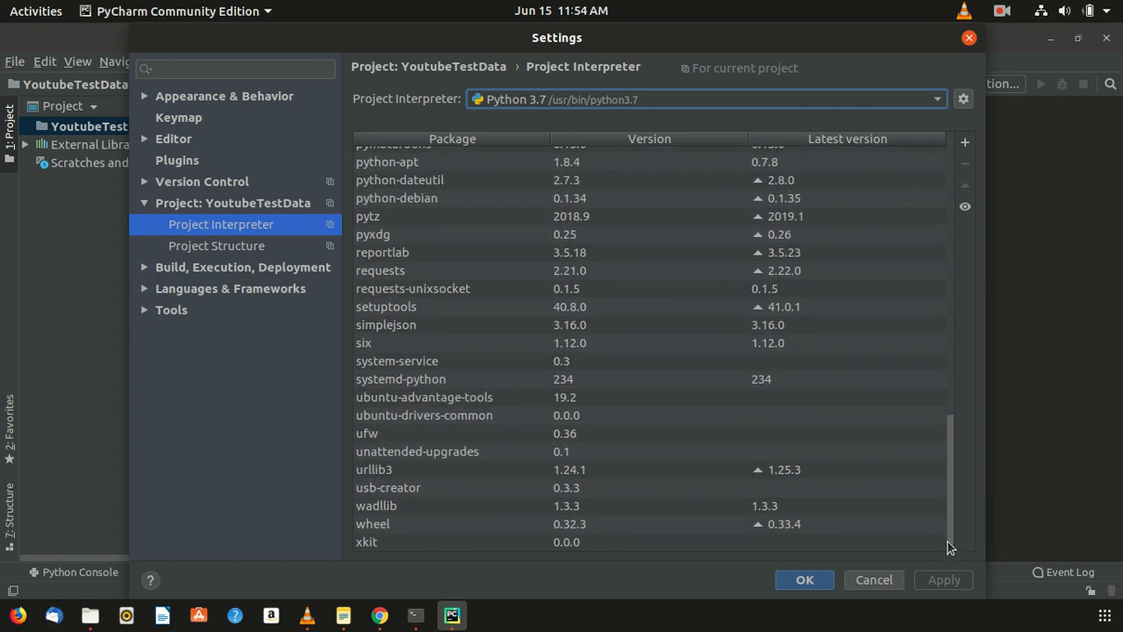
{"action": "mouse_move", "coordinate": [952, 527]}
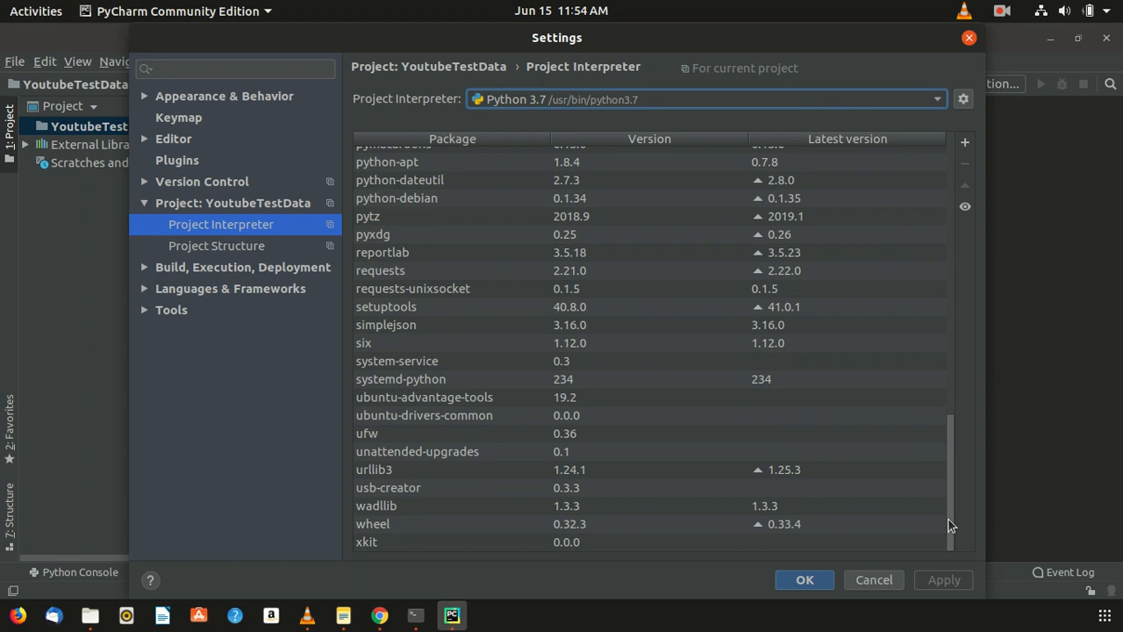
{"action": "scroll", "scroll_direction": "up", "scroll_amount": 3}
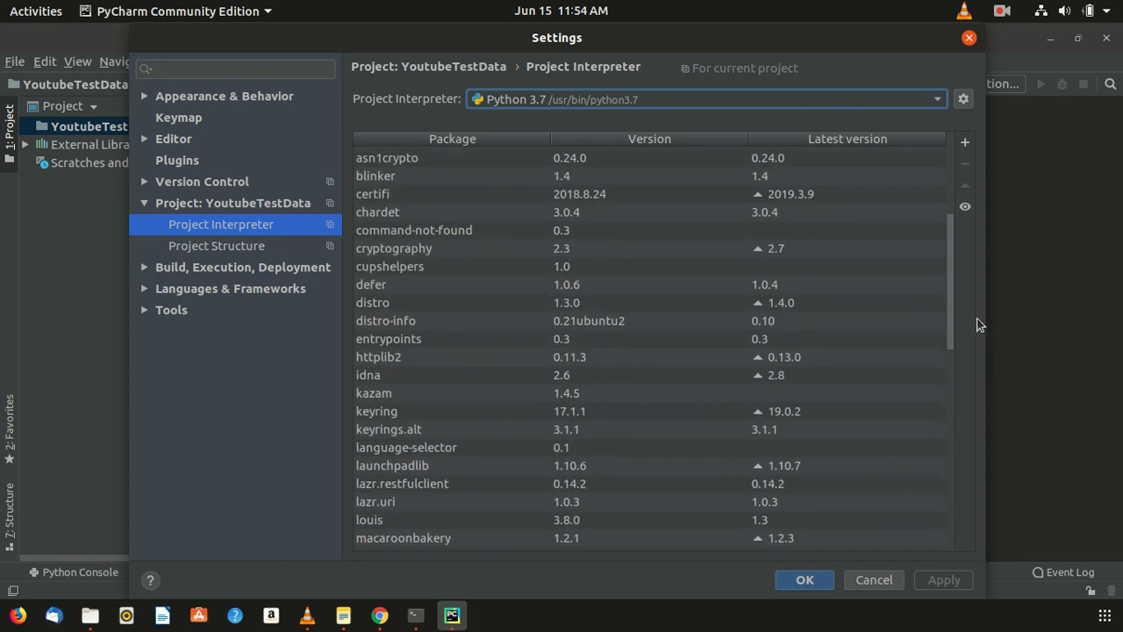
{"action": "scroll", "scroll_direction": "up", "scroll_amount": 3}
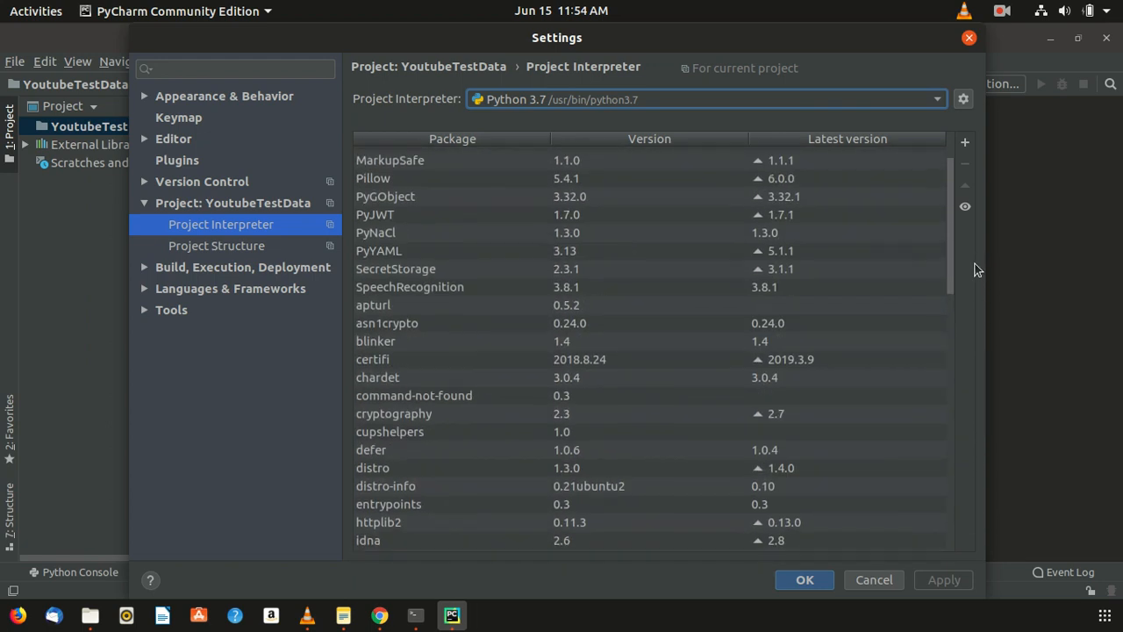
{"action": "scroll", "scroll_direction": "up", "scroll_amount": 3}
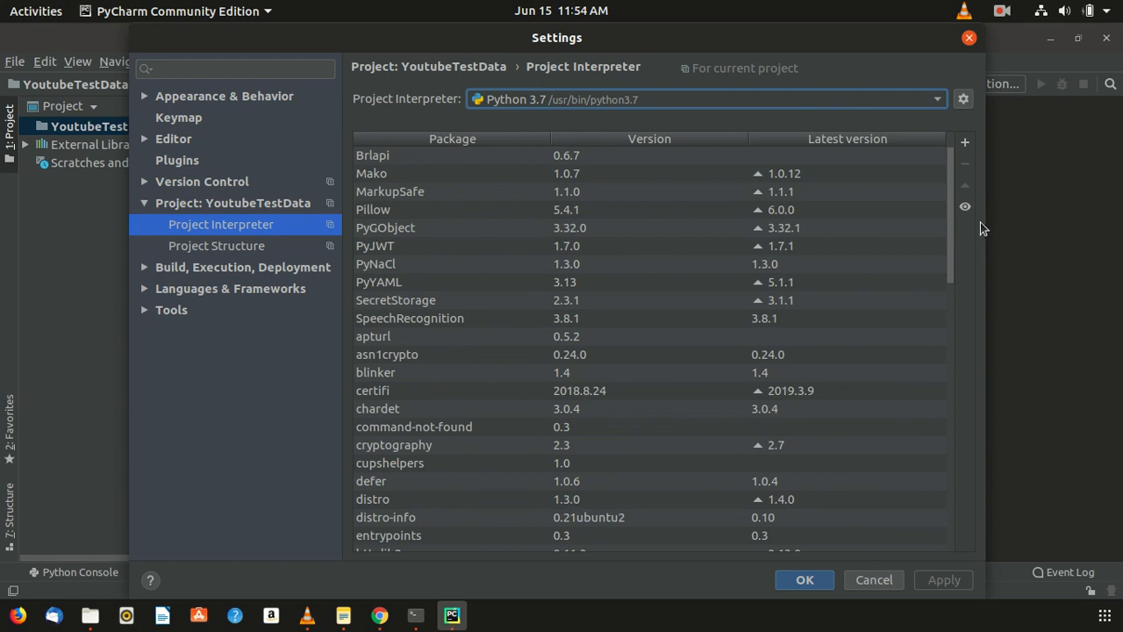
{"action": "left_click", "coordinate": [411, 318]}
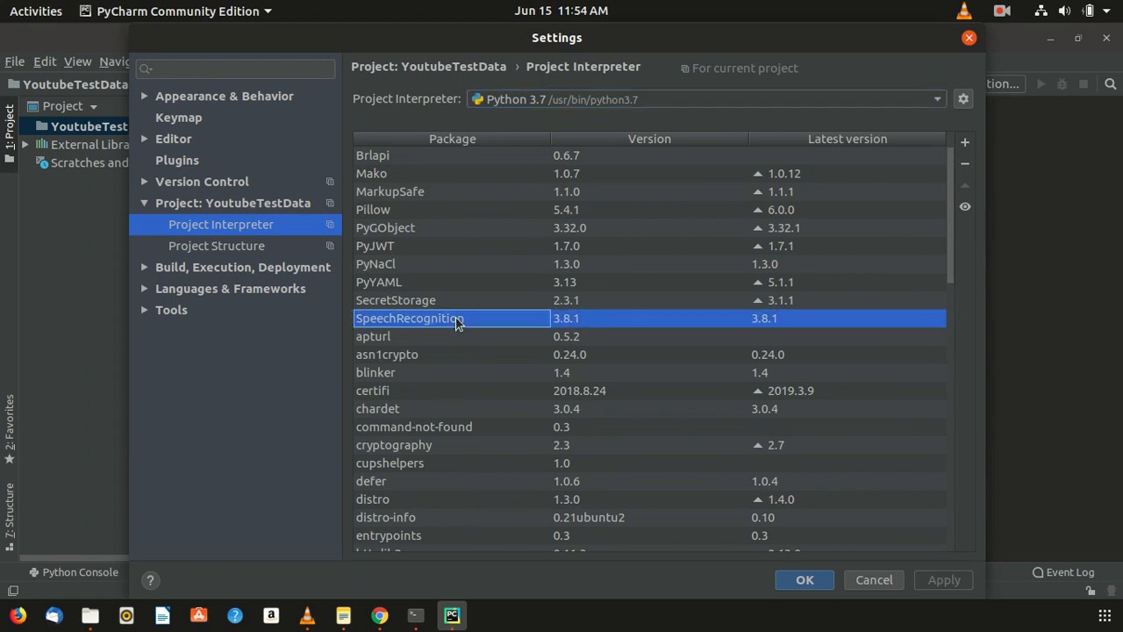
{"action": "mouse_move", "coordinate": [418, 305]}
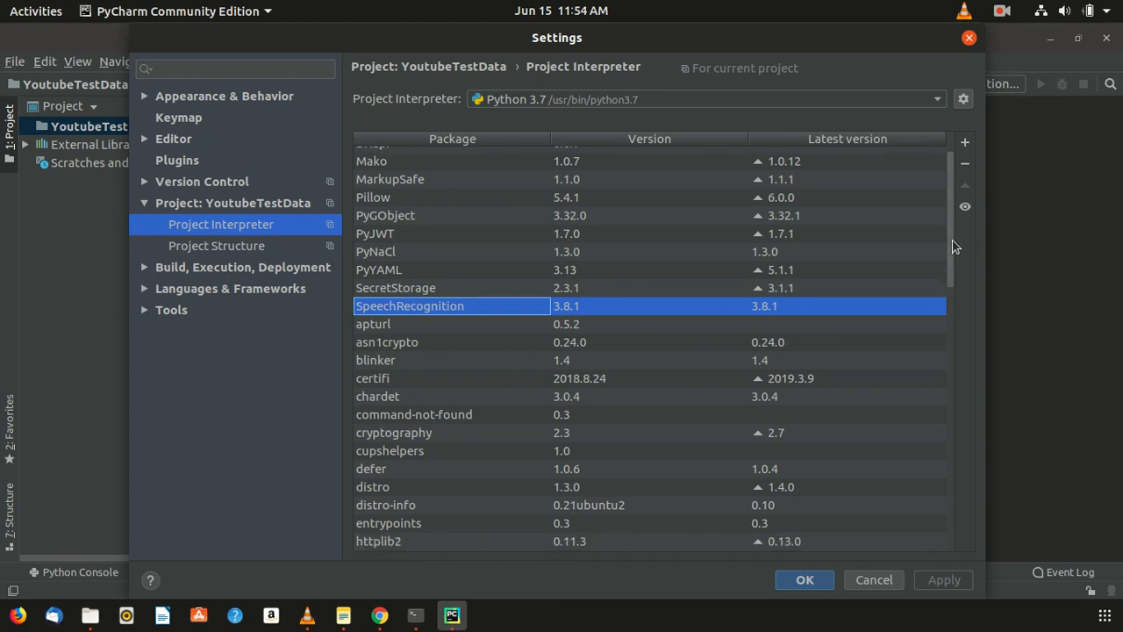
{"action": "scroll", "scroll_direction": "down", "scroll_amount": 3}
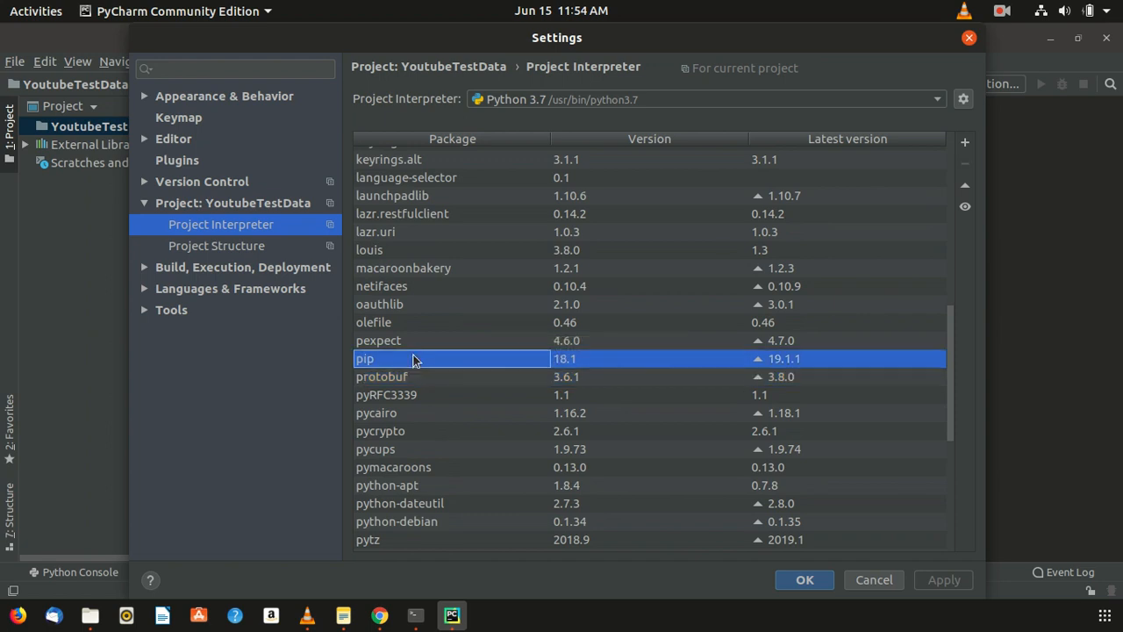
{"action": "mouse_move", "coordinate": [413, 359]}
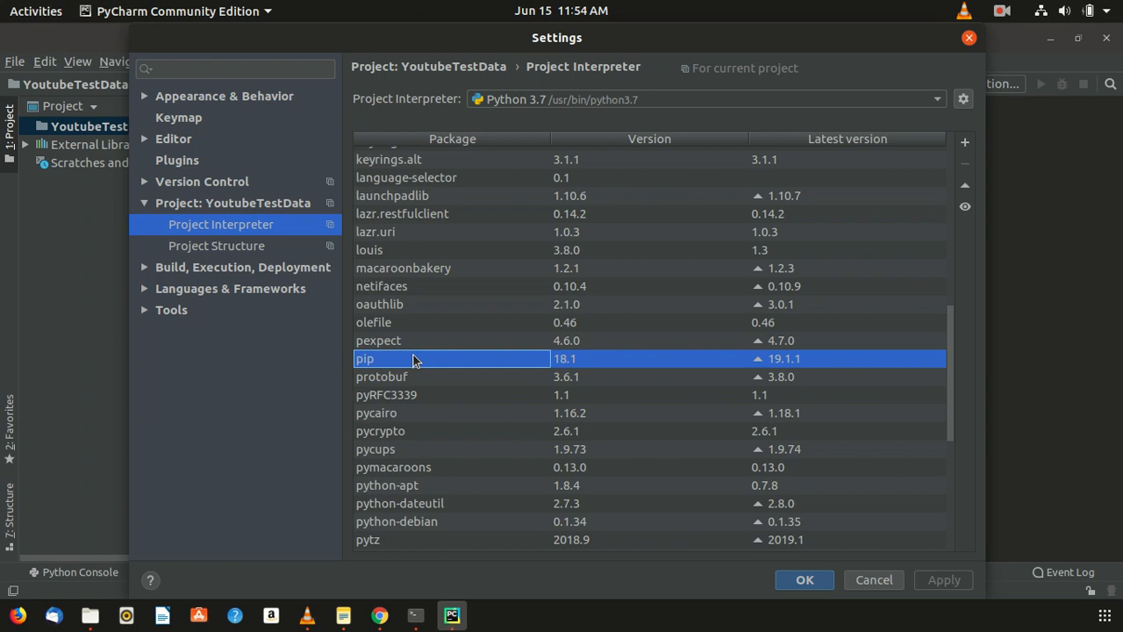
- Choose Python 3.7 (/usr/bin/python3.7) as project interpreter and apply the settings
{"action": "left_click", "coordinate": [937, 98]}
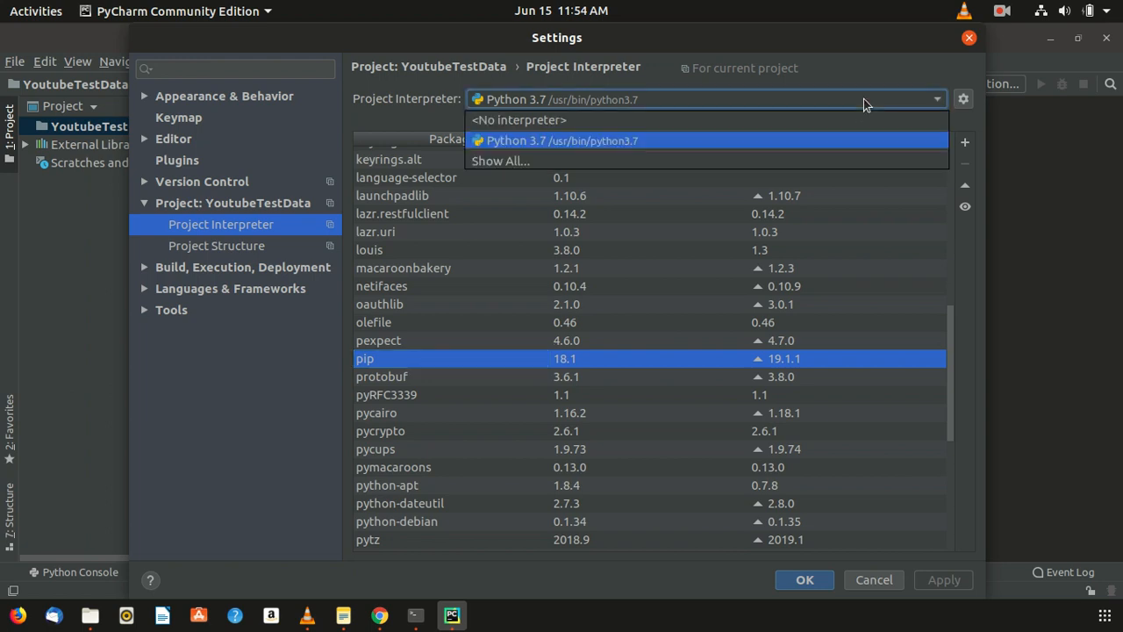
{"action": "mouse_move", "coordinate": [793, 144]}
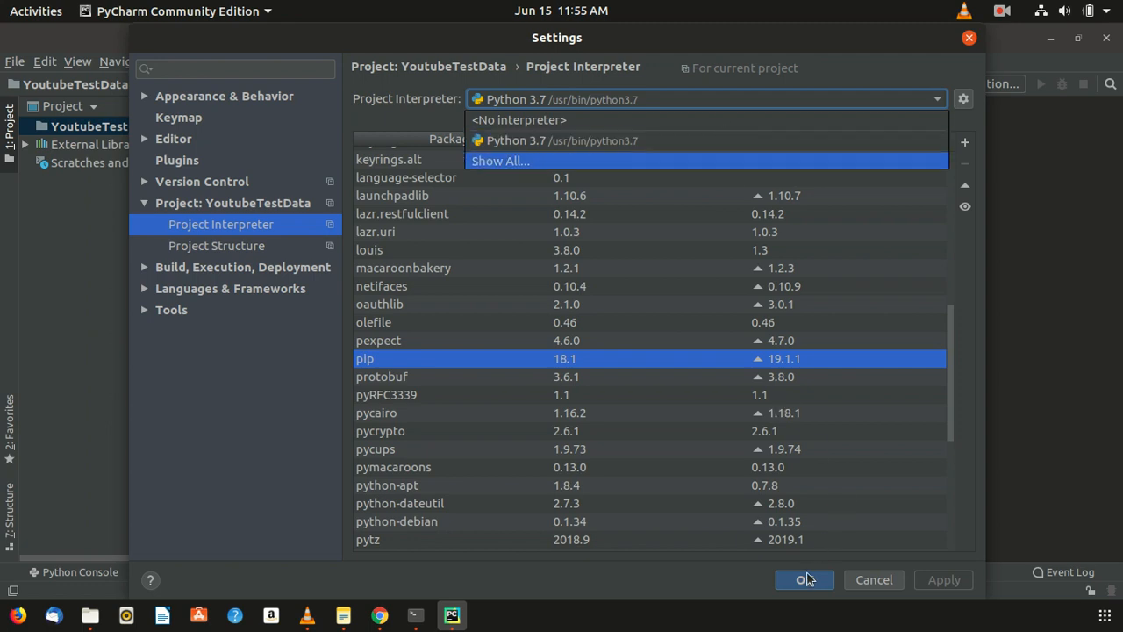
{"action": "left_click", "coordinate": [804, 579]}
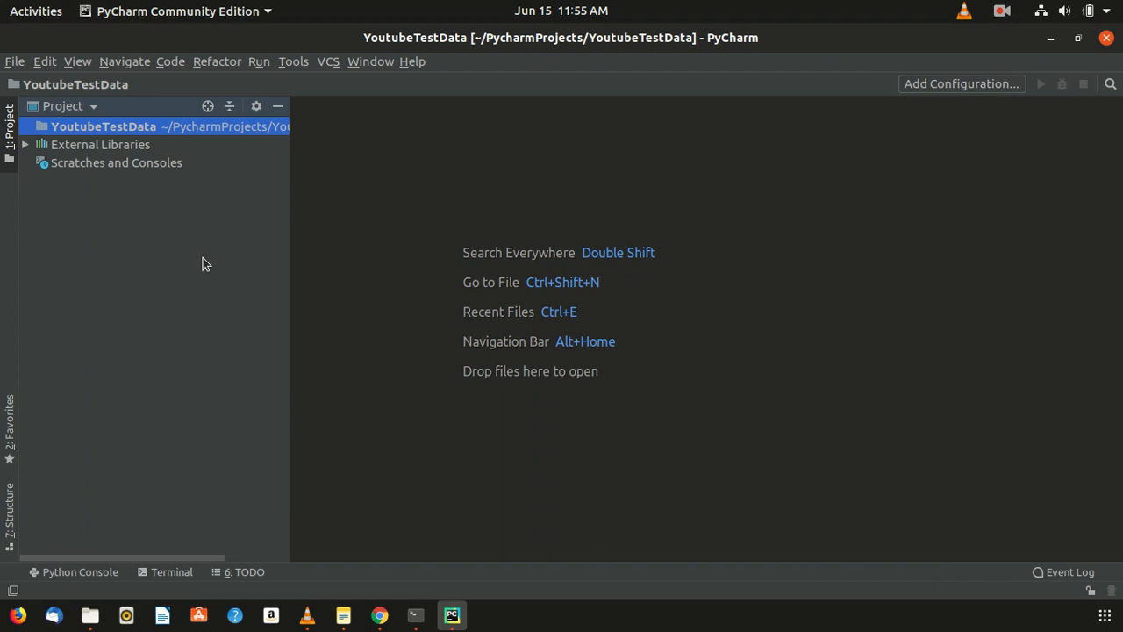
{"action": "mouse_move", "coordinate": [523, 242]}
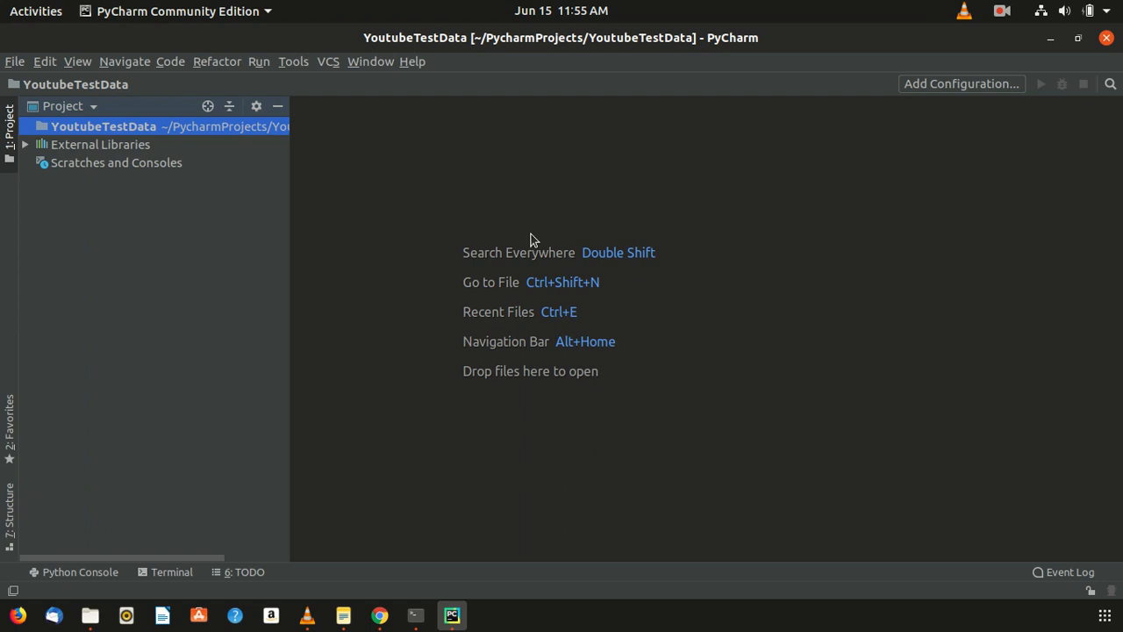
- Create a new Python package named testpackageforOpencv in the YoutubeTestData project
{"action": "right_click", "coordinate": [104, 126]}
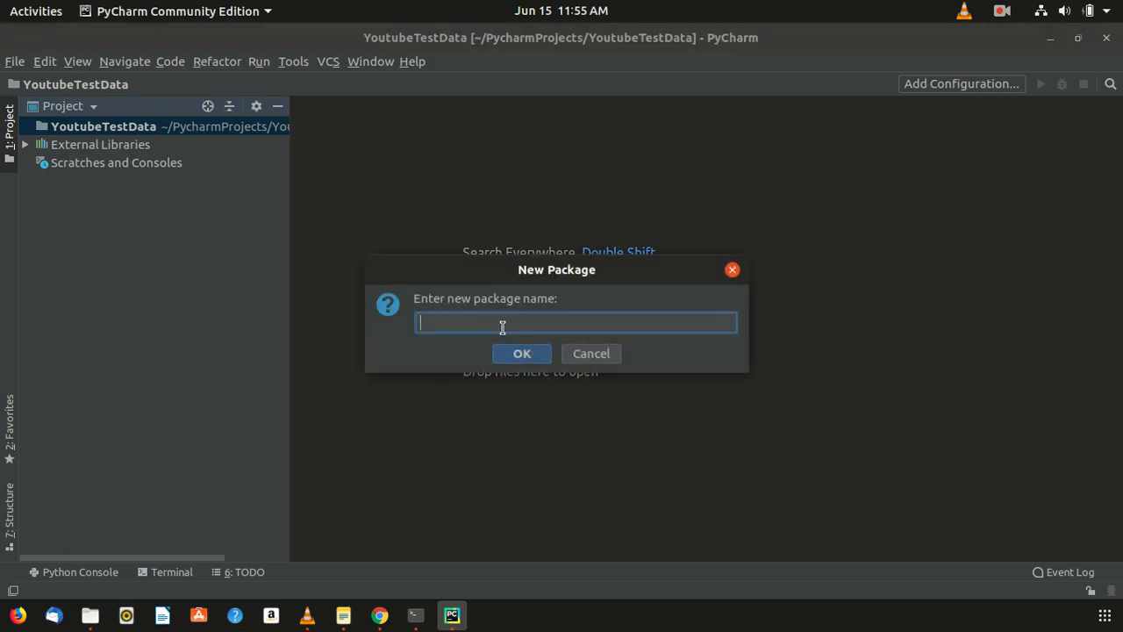
{"action": "type", "text": "test"}
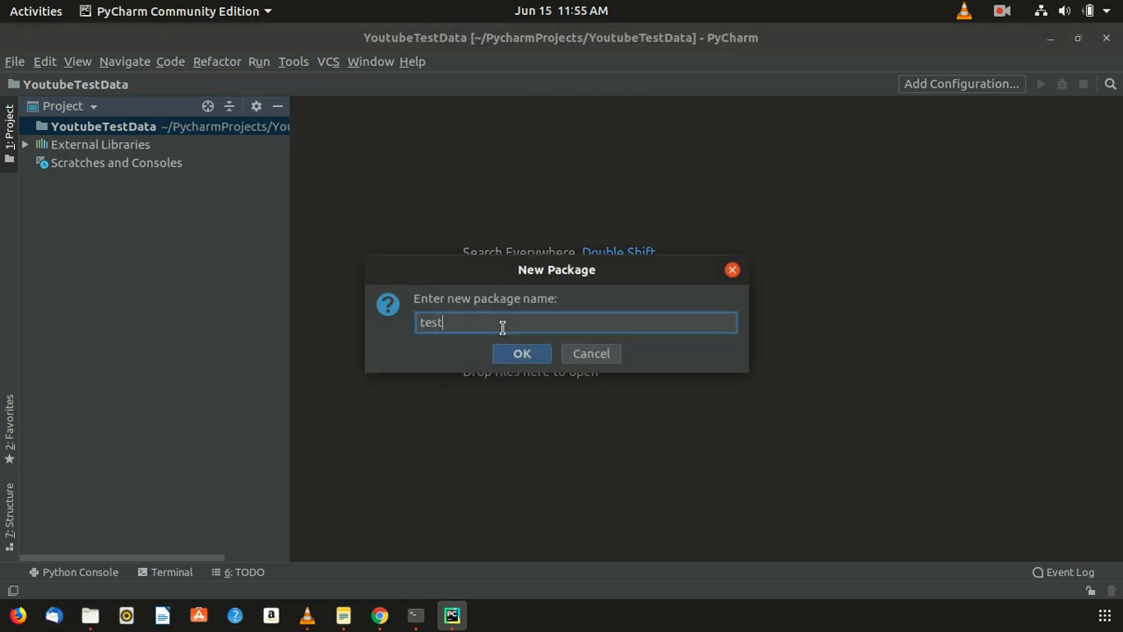
{"action": "type", "text": "package"}
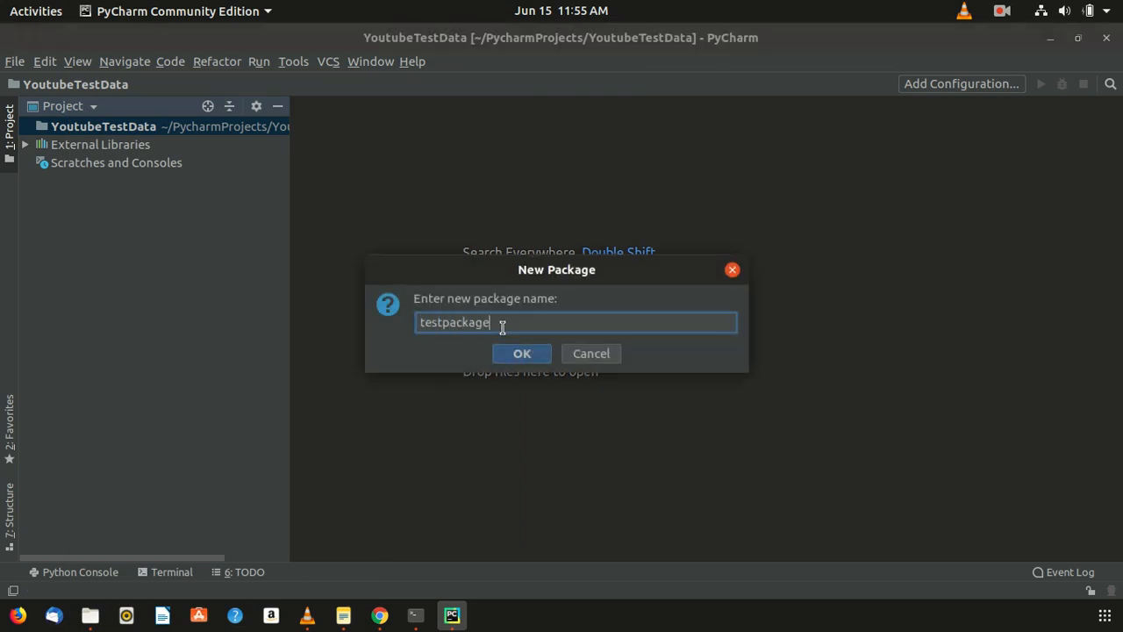
{"action": "type", "text": "_"}
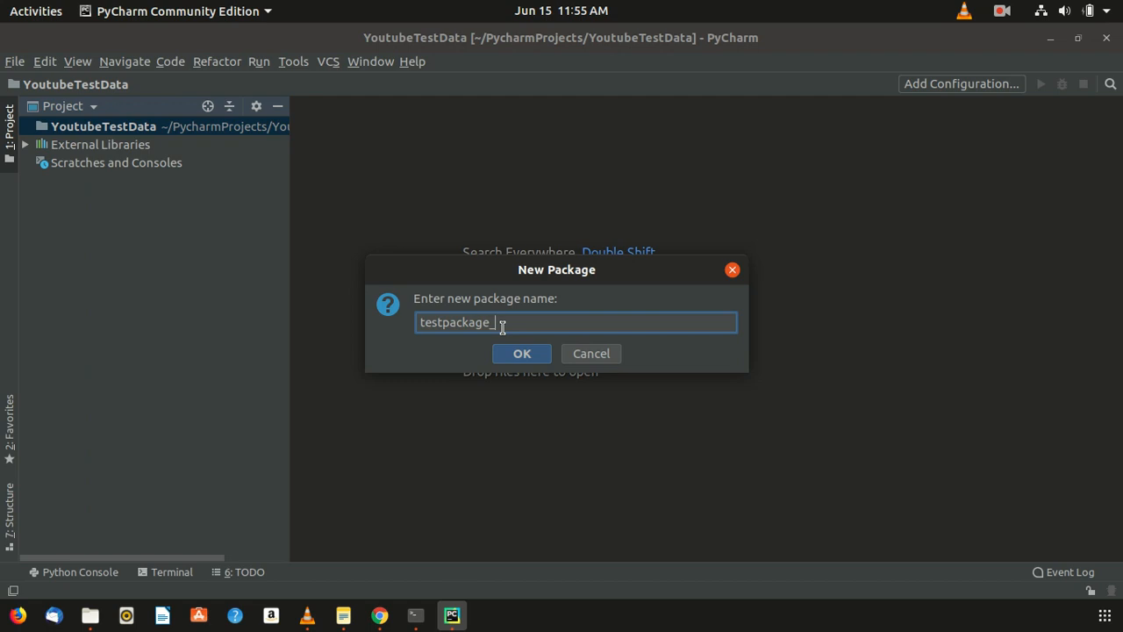
{"action": "type", "text": "forOpenc"}
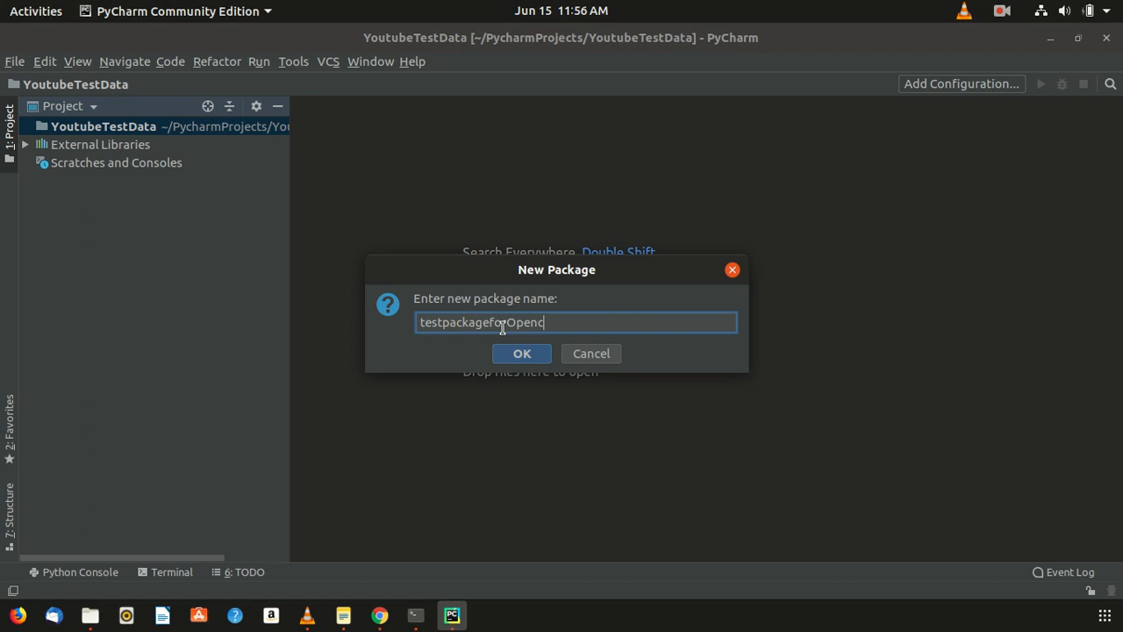
{"action": "type", "text": "v"}
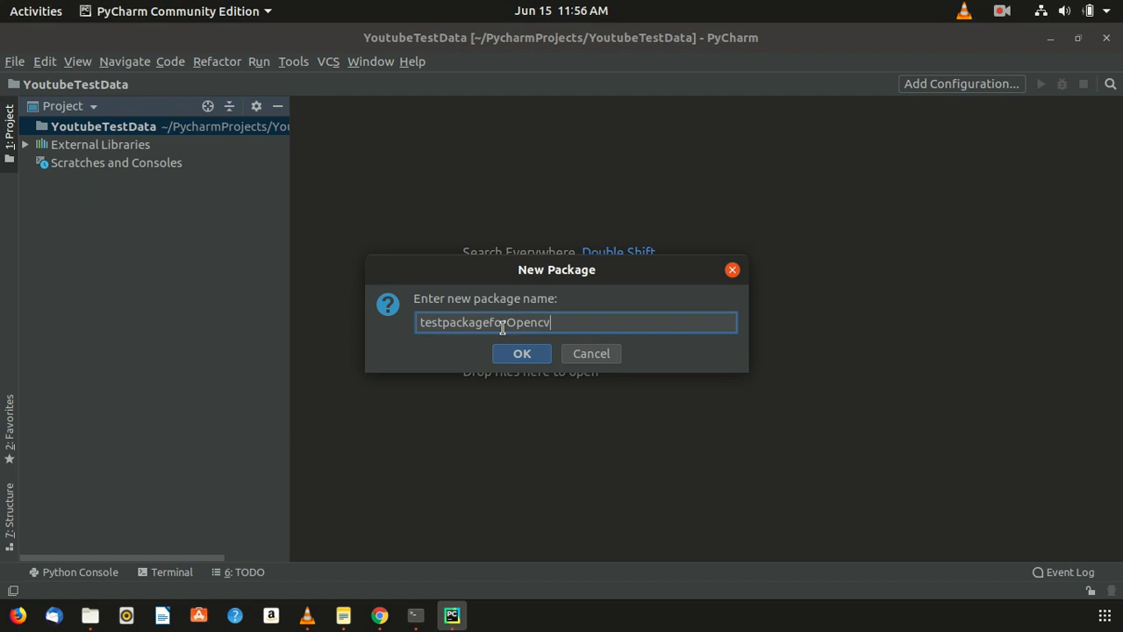
{"action": "left_click", "coordinate": [522, 353]}
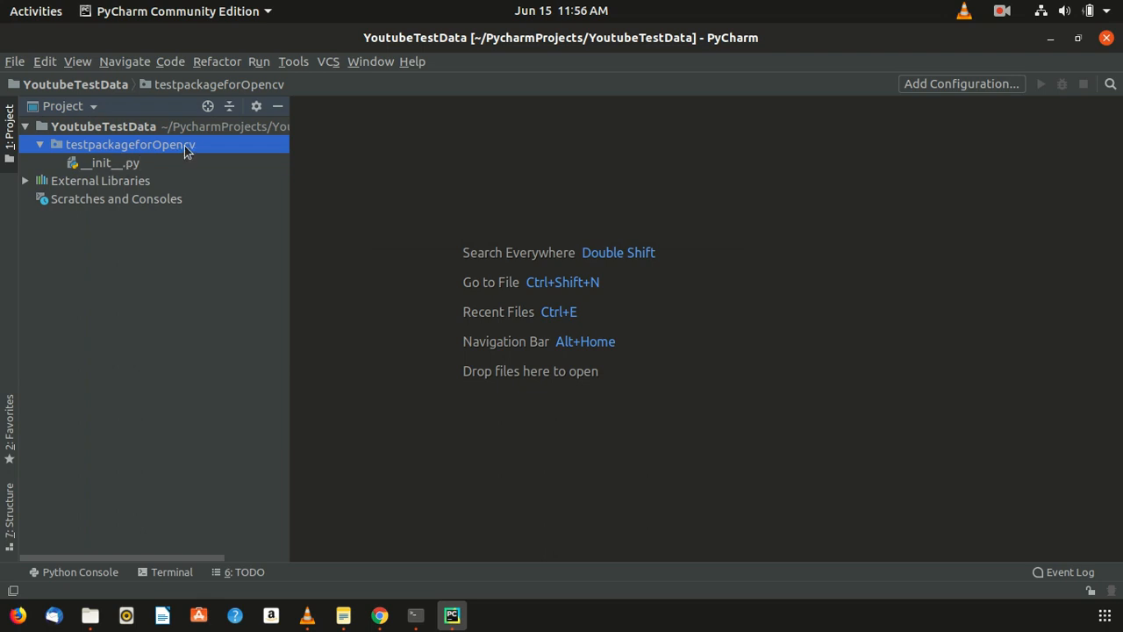
- Create a Python file OPenCV_Youtube.py inside testpackageforOpencv
{"action": "right_click", "coordinate": [123, 144]}
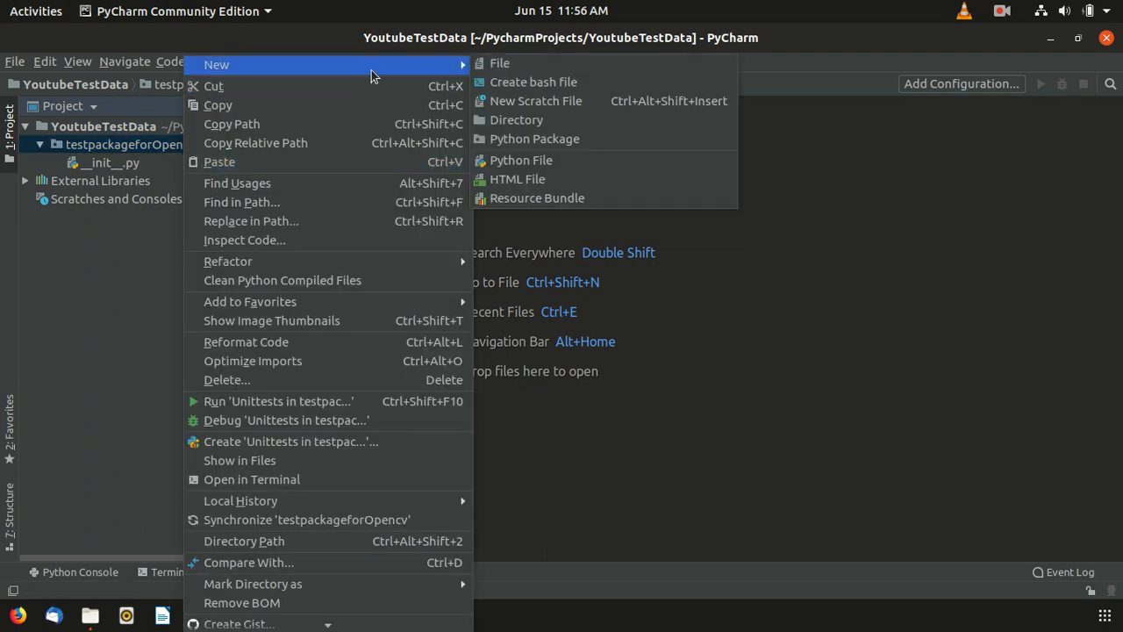
{"action": "left_click", "coordinate": [521, 160]}
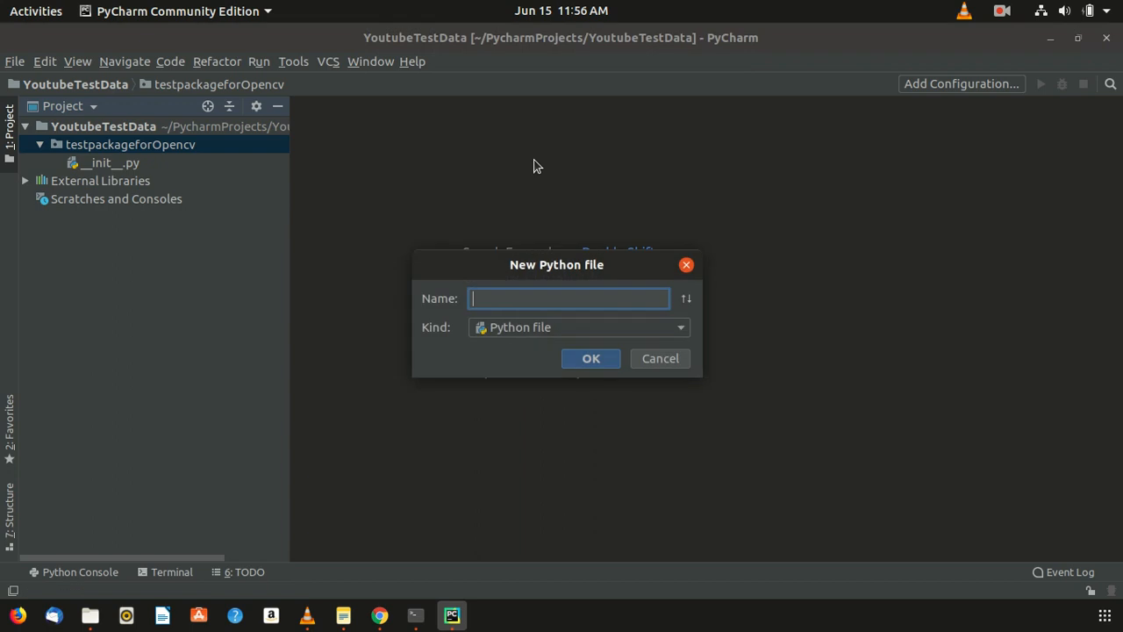
{"action": "type", "text": "OP"}
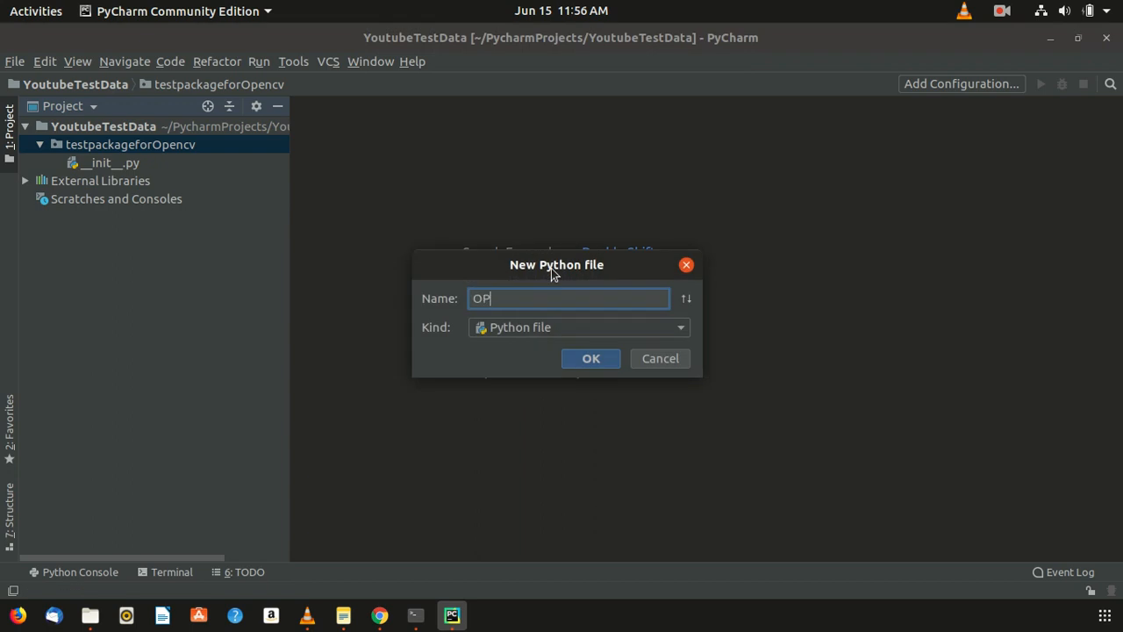
{"action": "type", "text": "enc"}
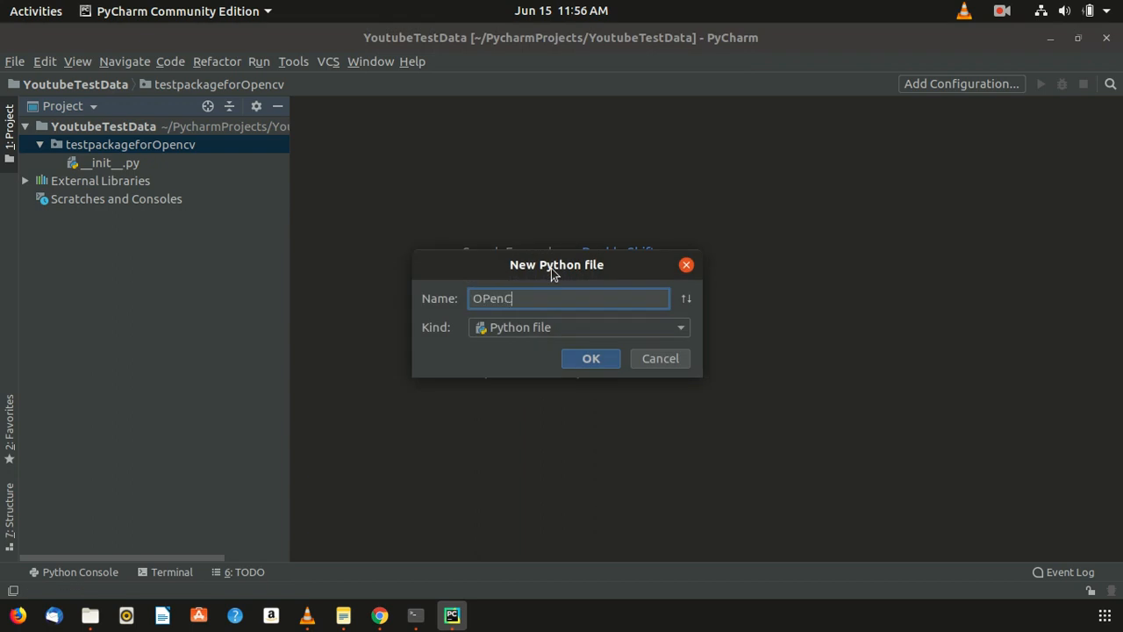
{"action": "type", "text": "V_Y"}
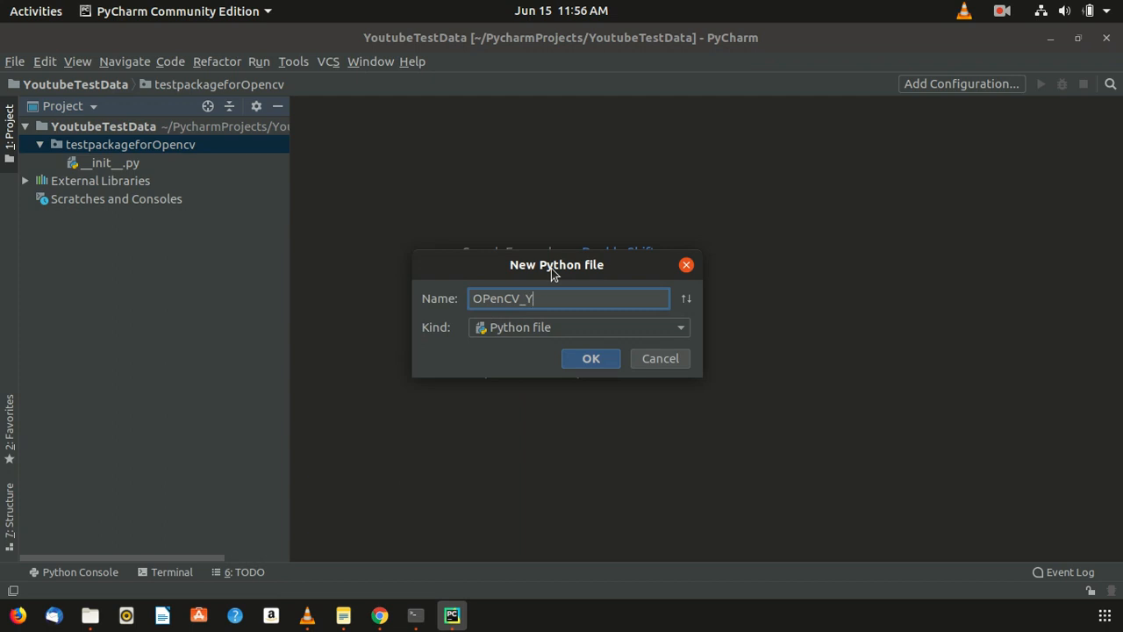
{"action": "type", "text": "outube"}
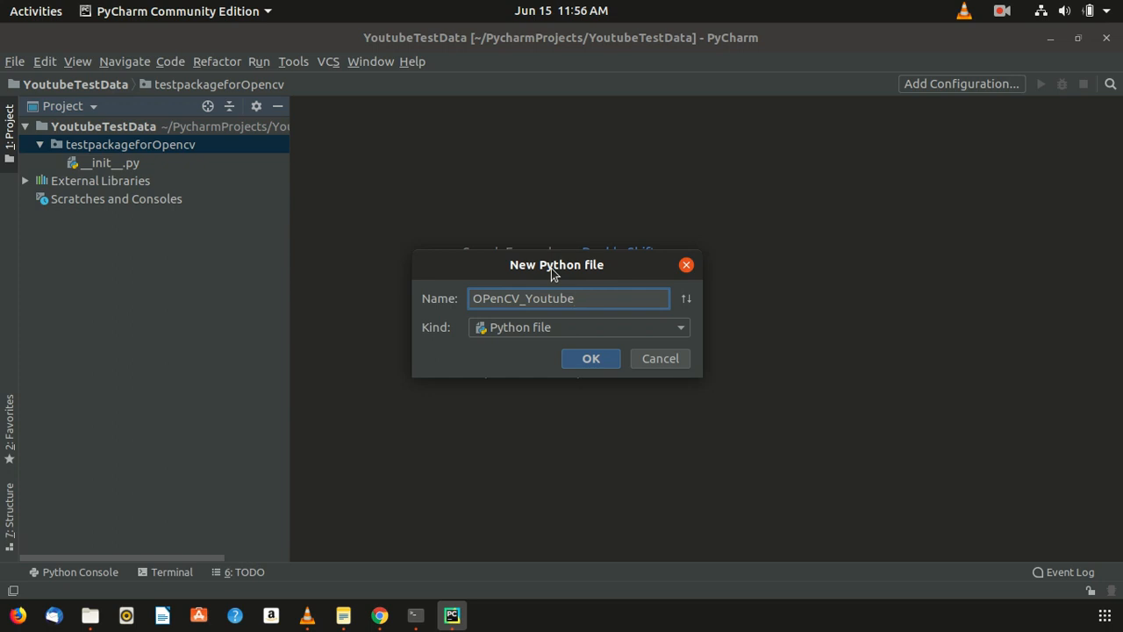
{"action": "left_click", "coordinate": [590, 358]}
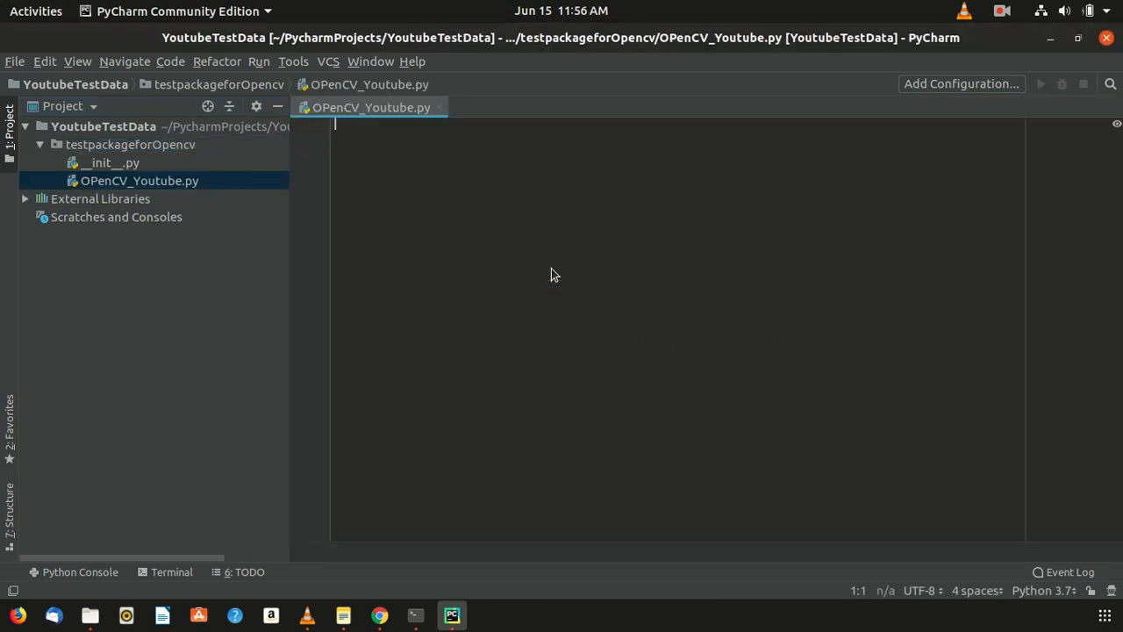
- Write 'import cv2' as the first line of OPenCV_Youtube.py
{"action": "type", "text": "impot"}
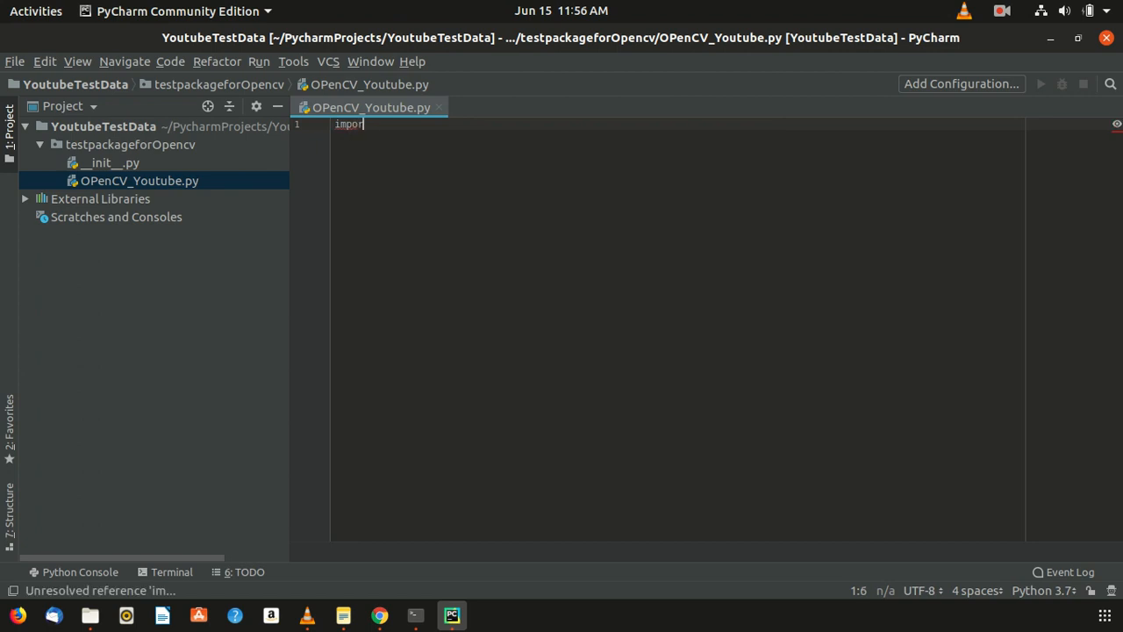
{"action": "type", "text": "cv2"}
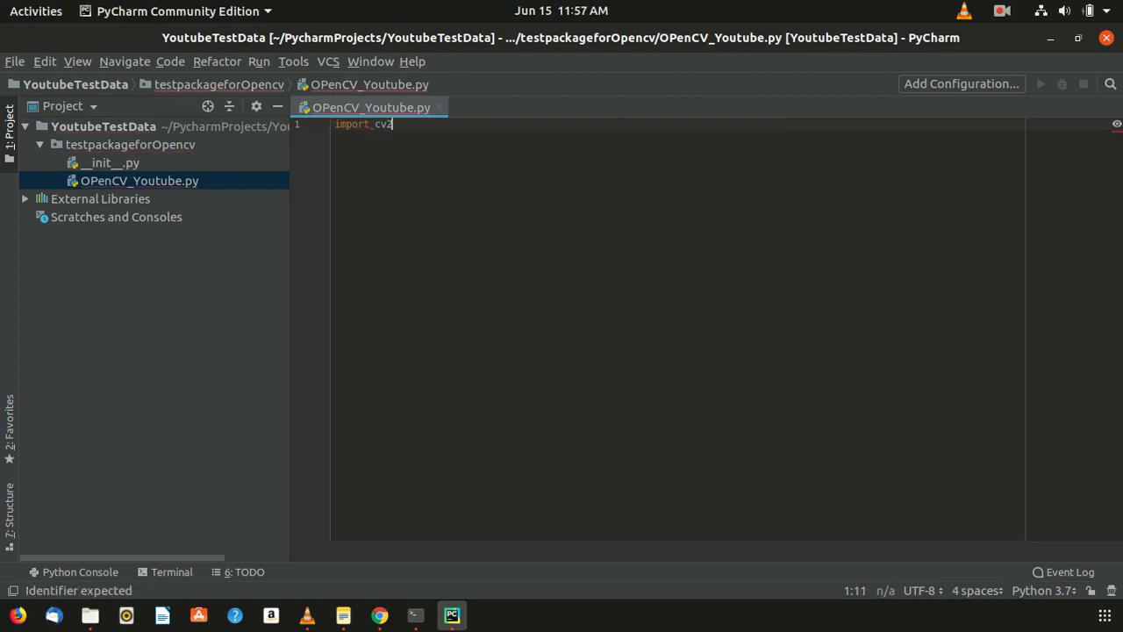
{"action": "key", "text": "Return"}
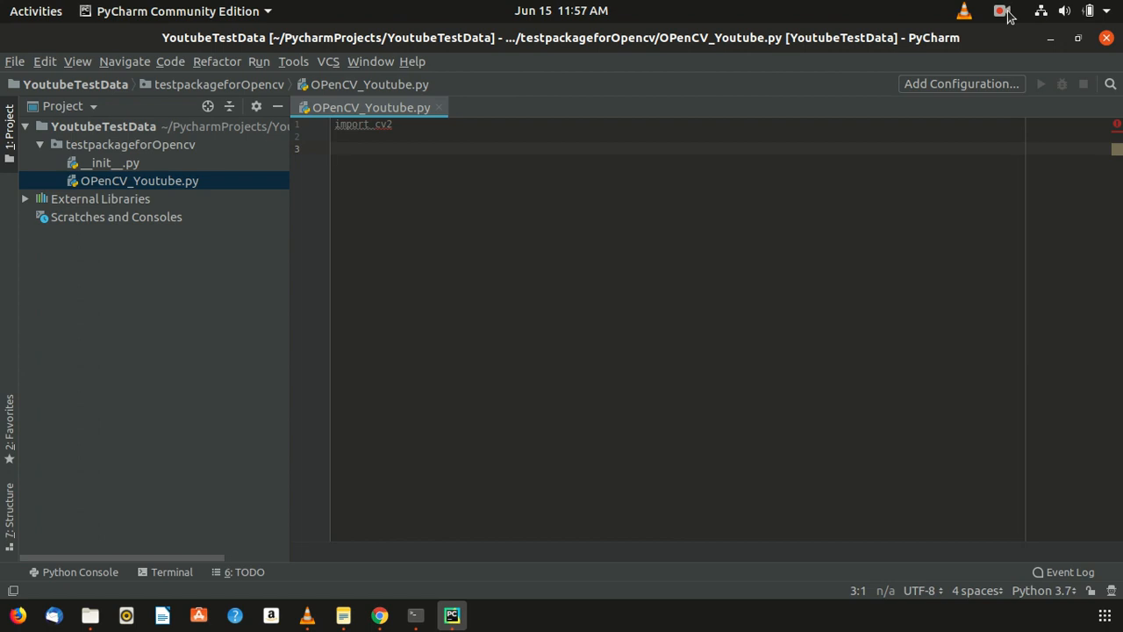
{"action": "left_click", "coordinate": [1001, 10]}
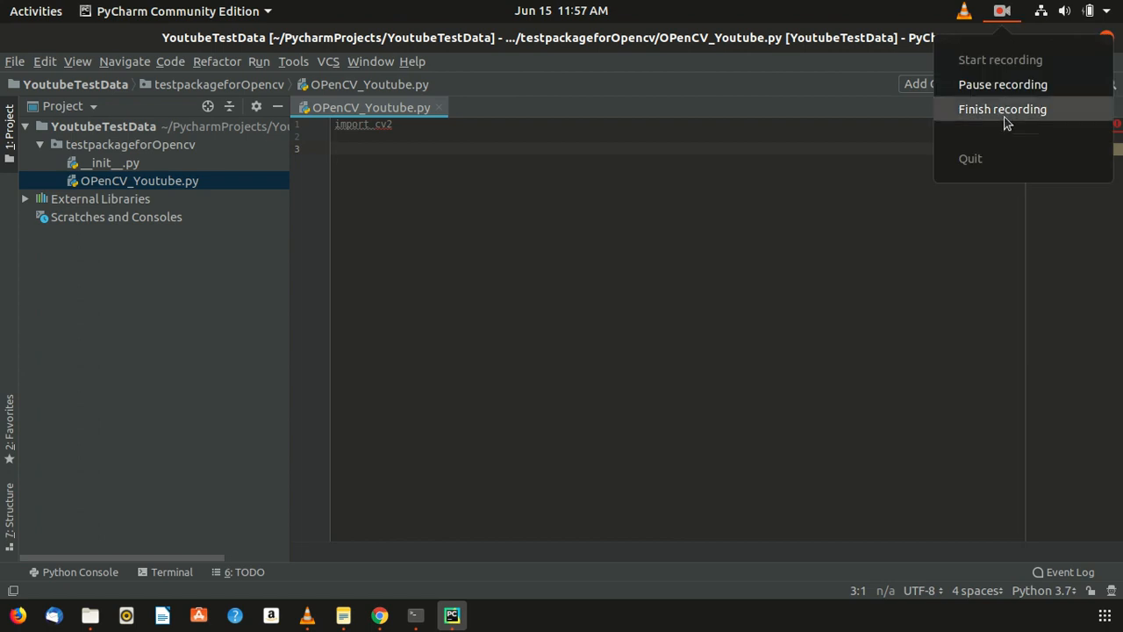